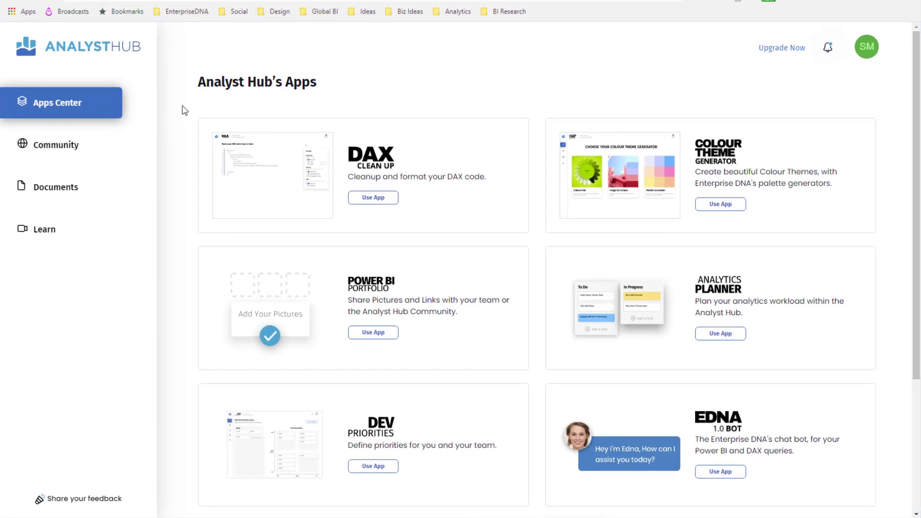
mouse_move(87, 63)
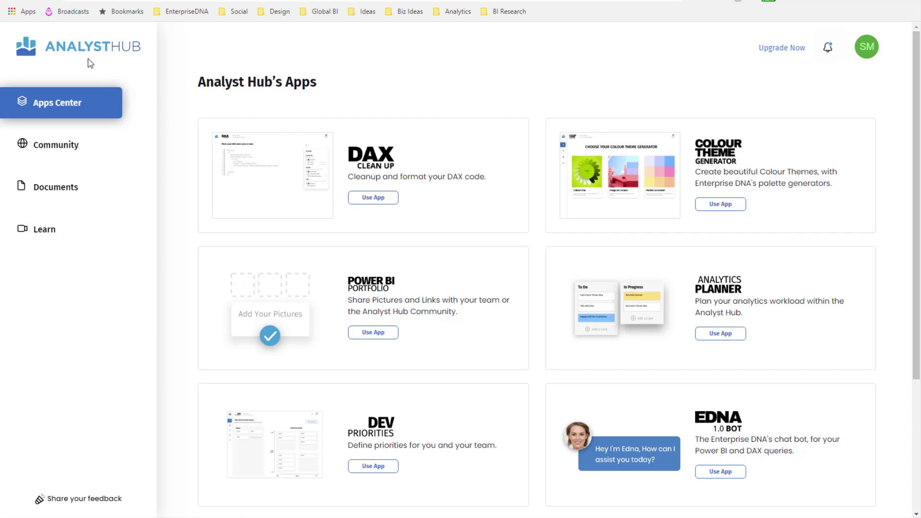
mouse_move(85, 213)
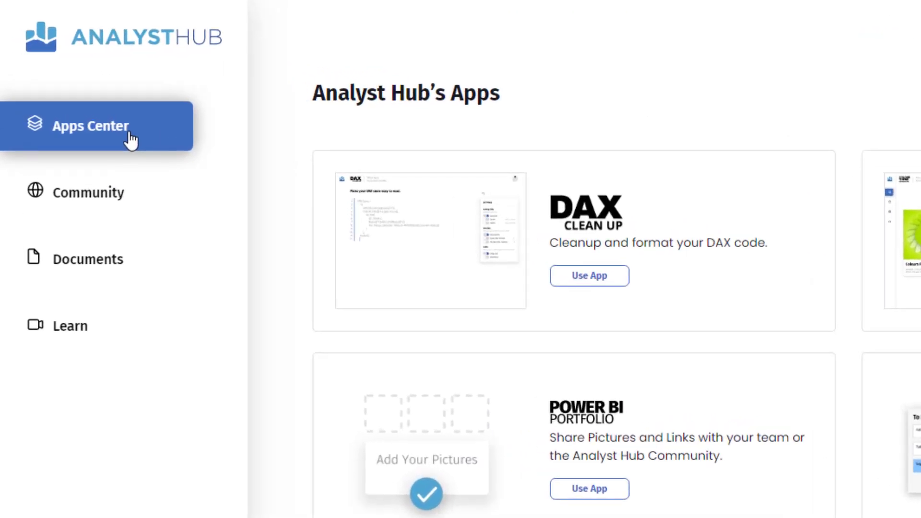
mouse_move(272, 110)
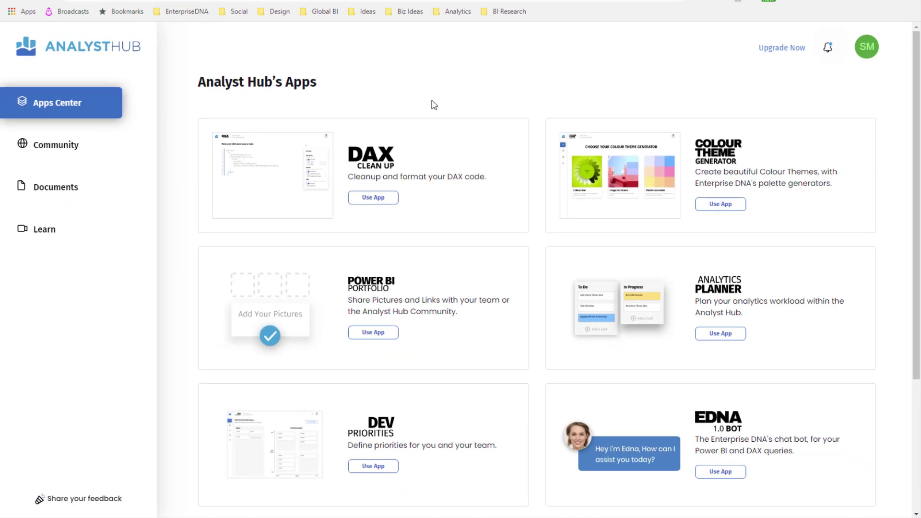
- Open Personal Documents from the sidebar, listing all 32 saved documents
scroll("down", 3)
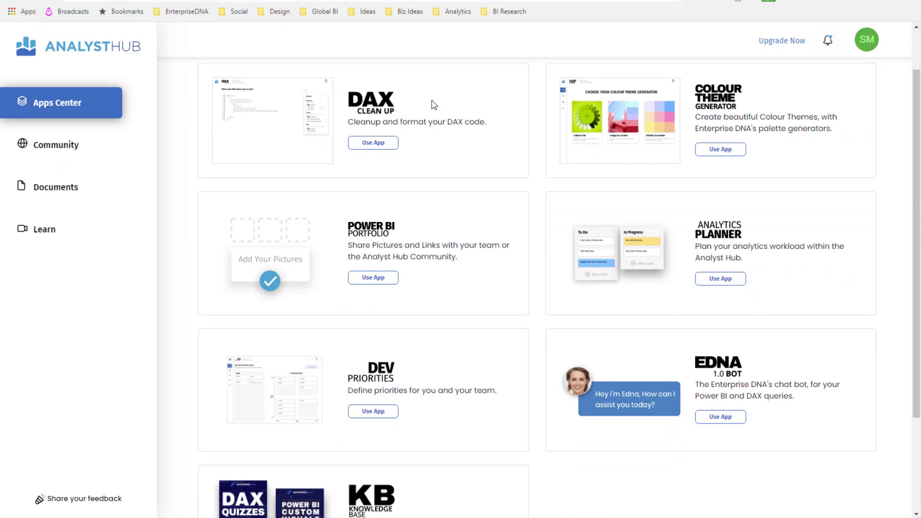
mouse_move(428, 115)
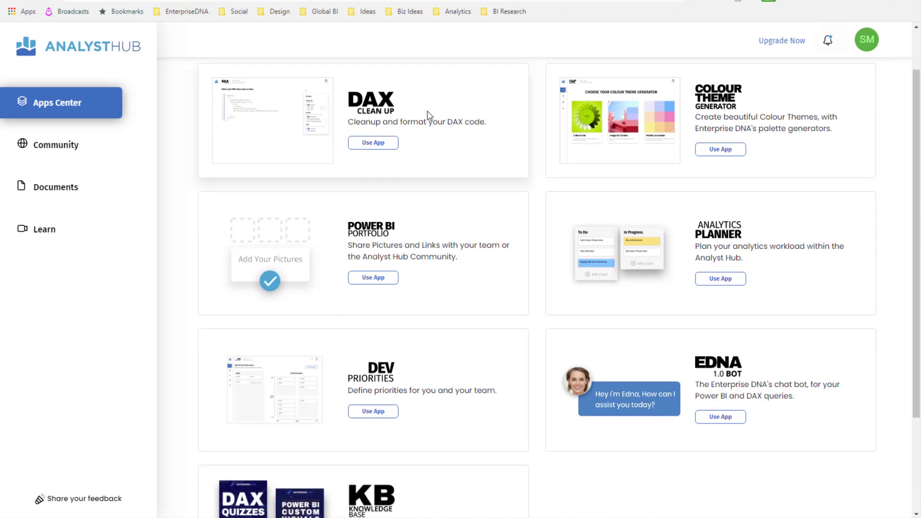
mouse_move(440, 115)
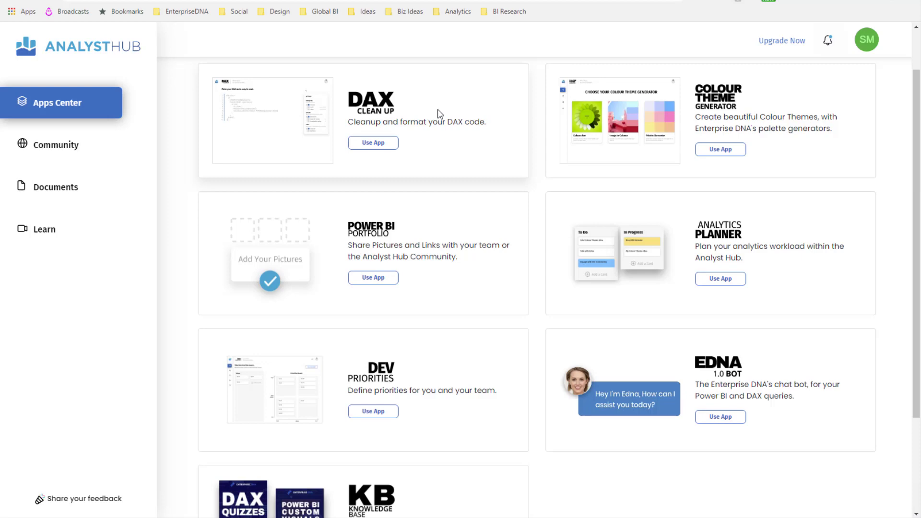
scroll("up", 3)
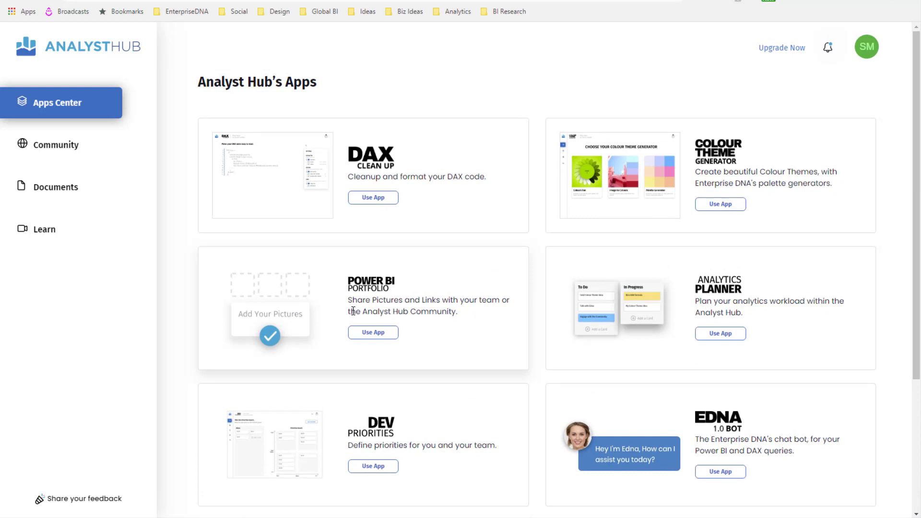
mouse_move(706, 285)
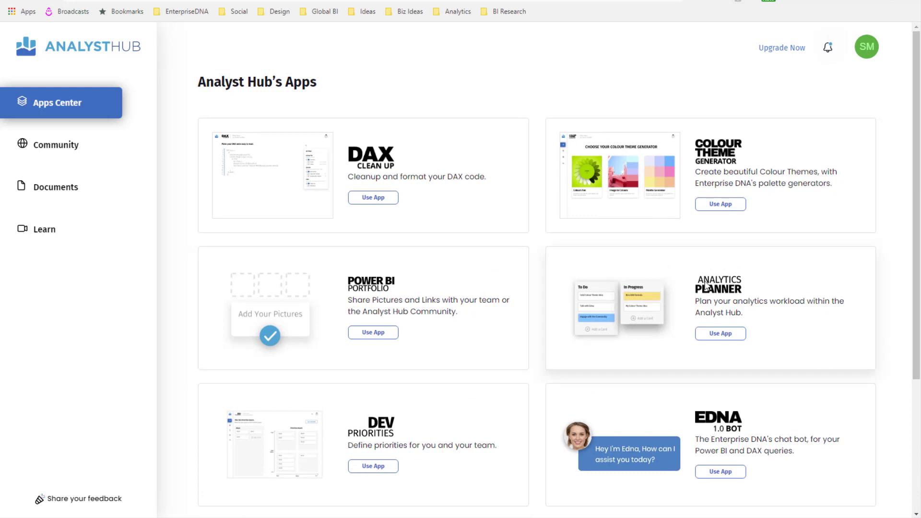
scroll("down", 3)
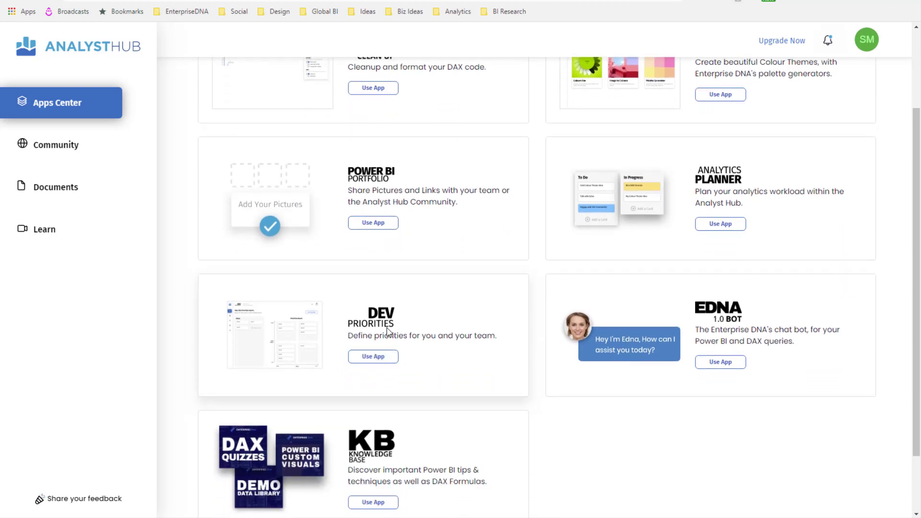
mouse_move(727, 324)
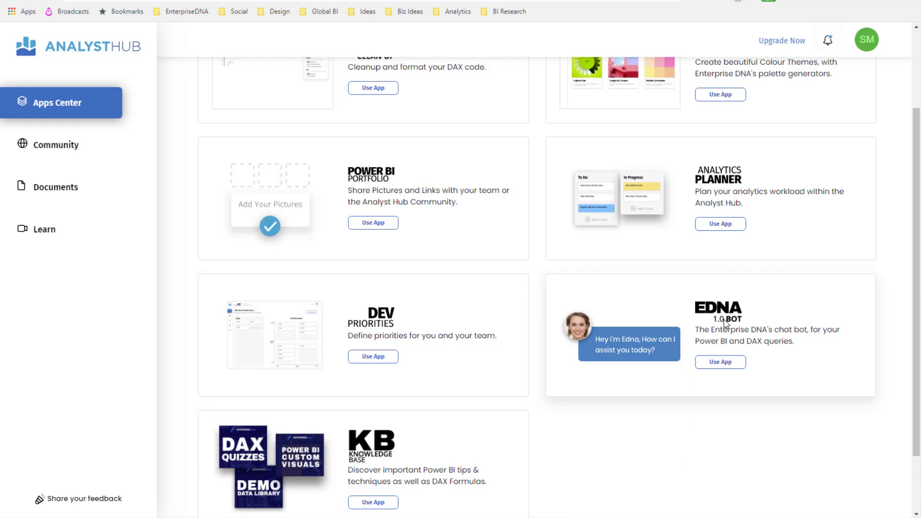
mouse_move(464, 341)
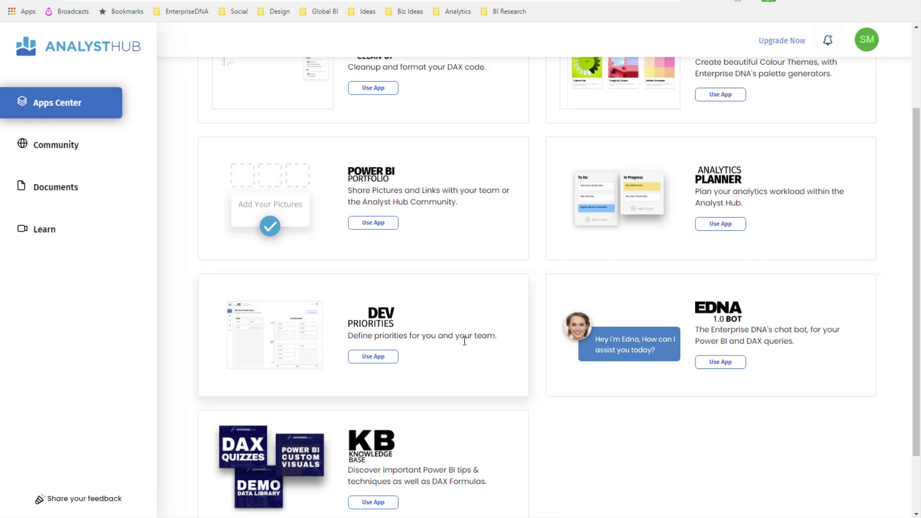
scroll("down", 3)
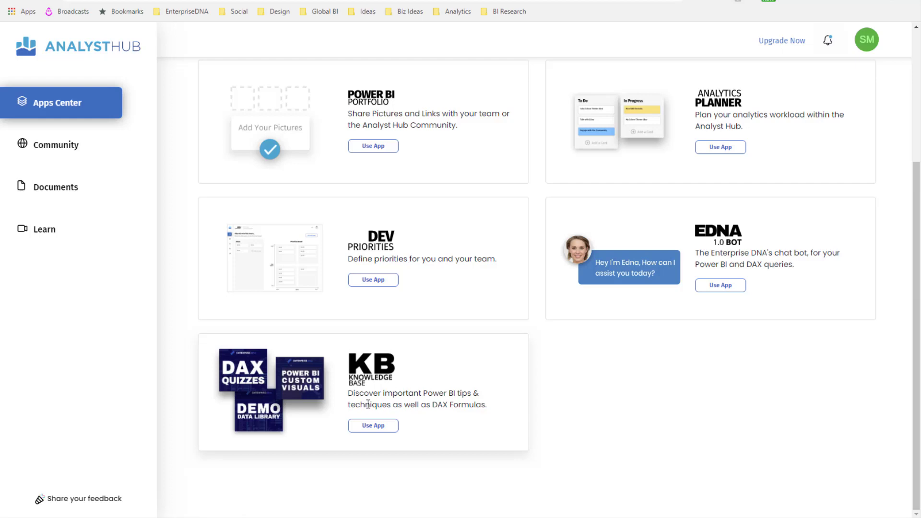
scroll("up", 3)
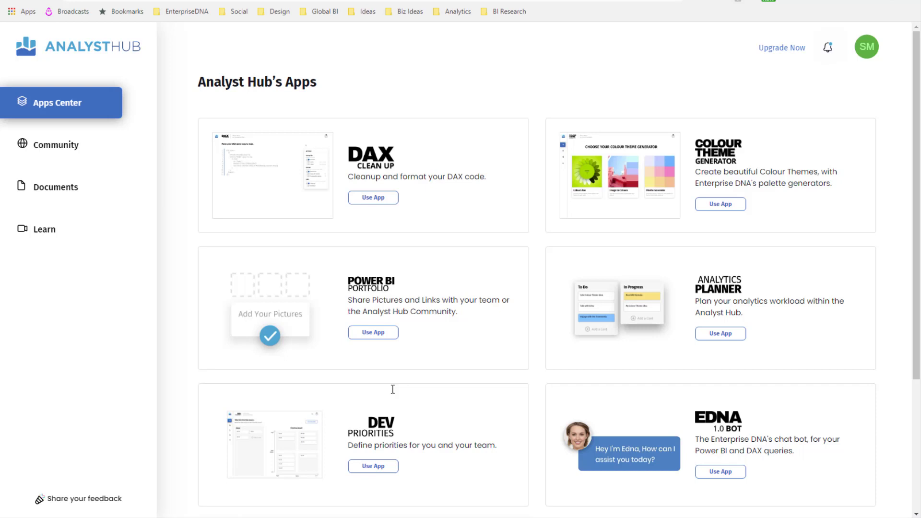
mouse_move(527, 294)
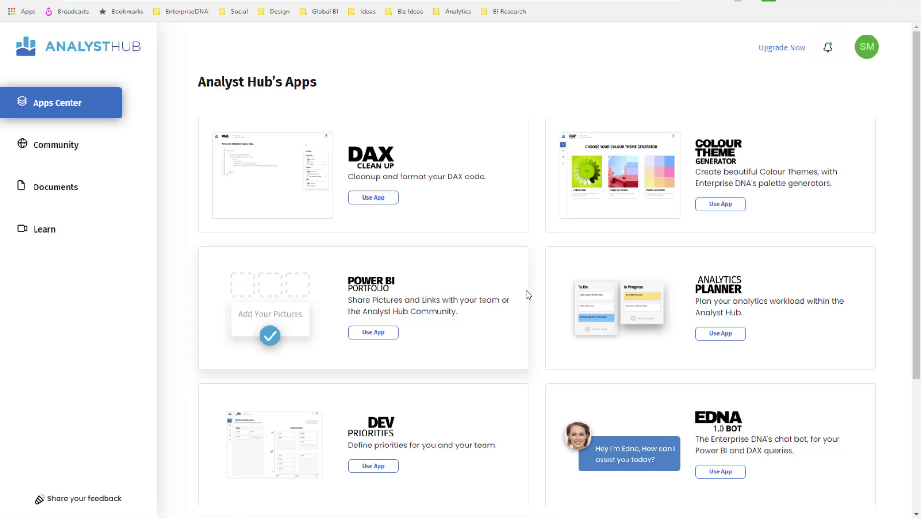
mouse_move(535, 288)
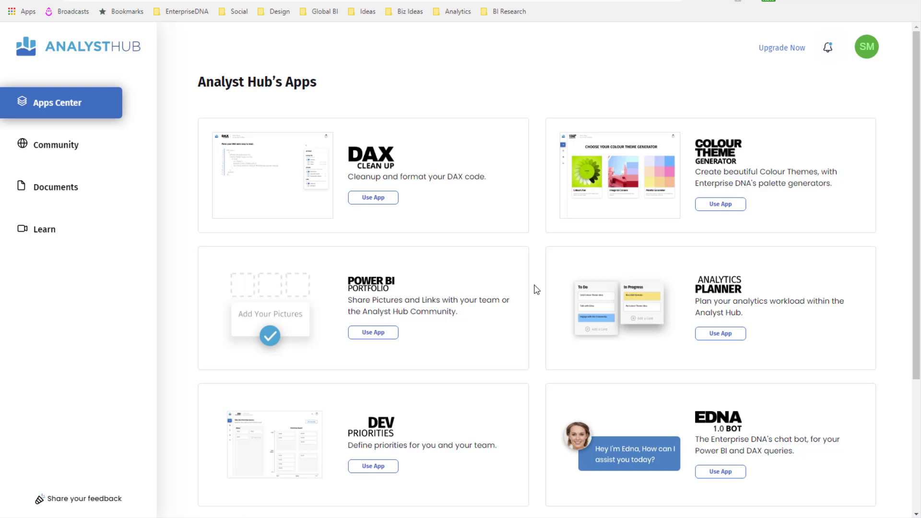
mouse_move(523, 289)
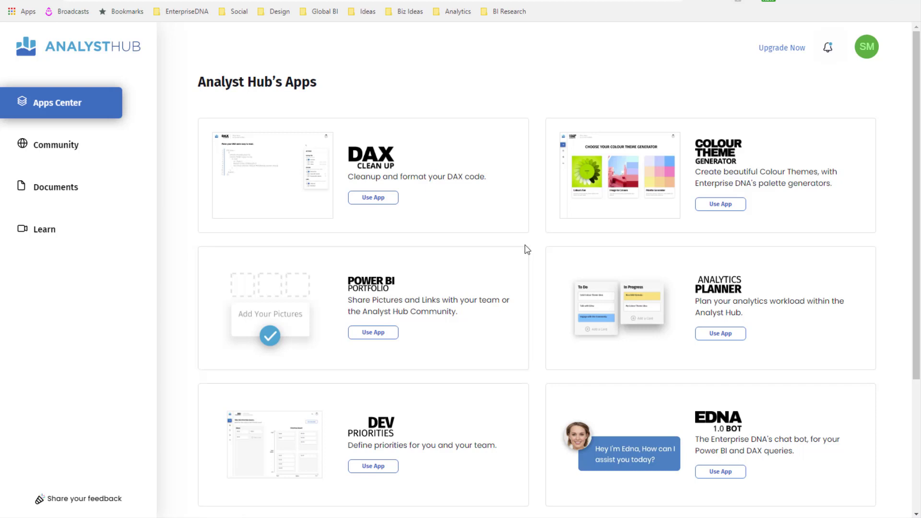
mouse_move(543, 97)
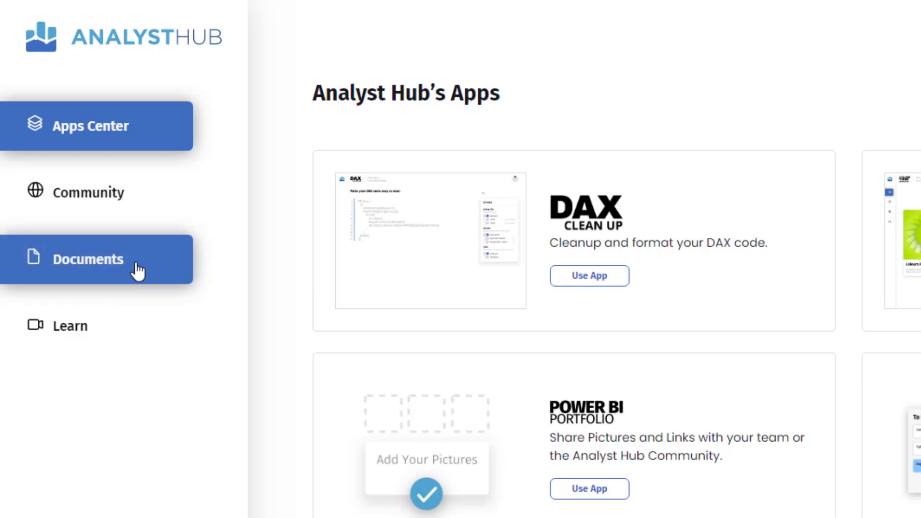
left_click(88, 259)
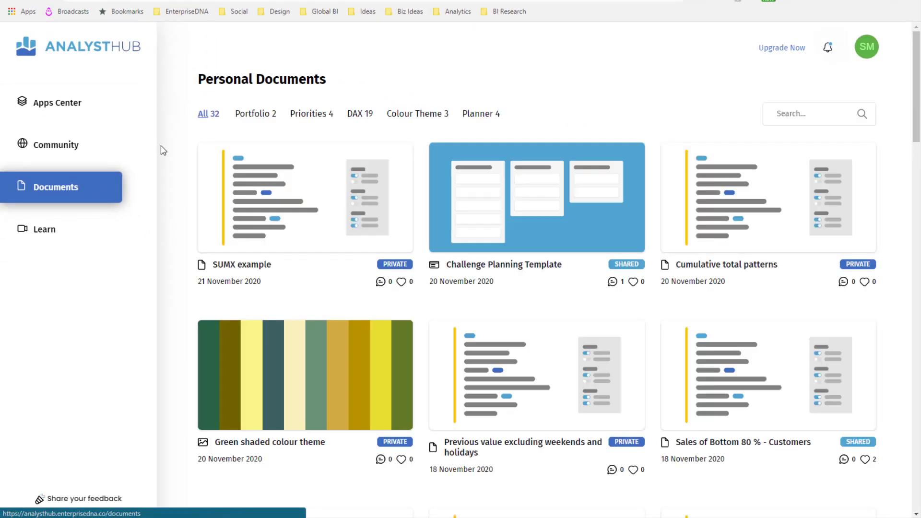
mouse_move(207, 75)
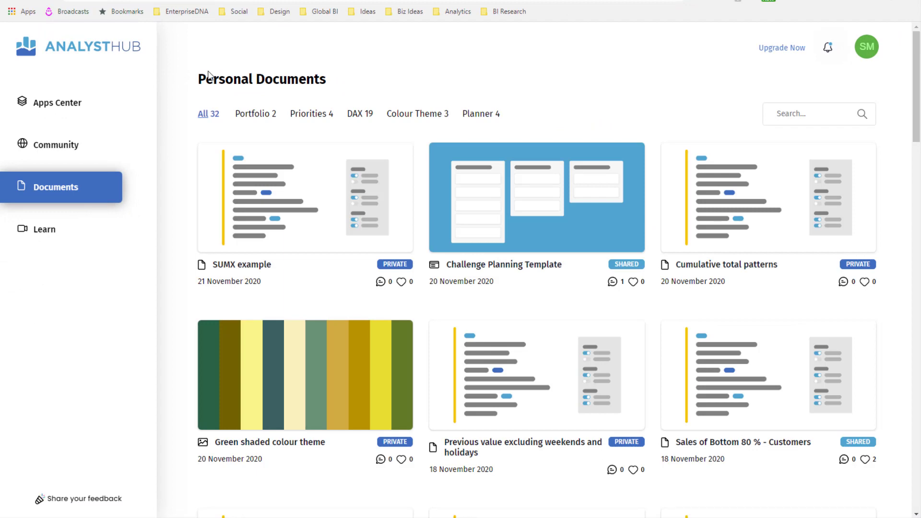
mouse_move(301, 142)
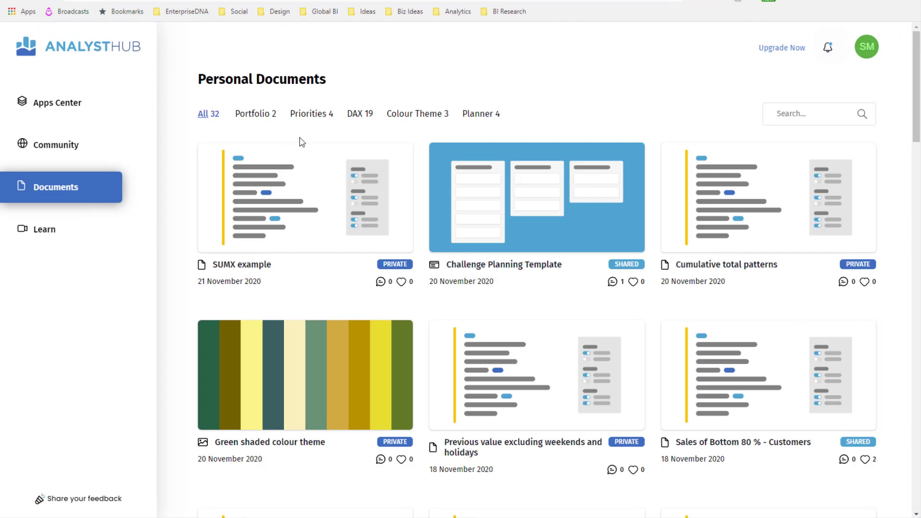
mouse_move(436, 280)
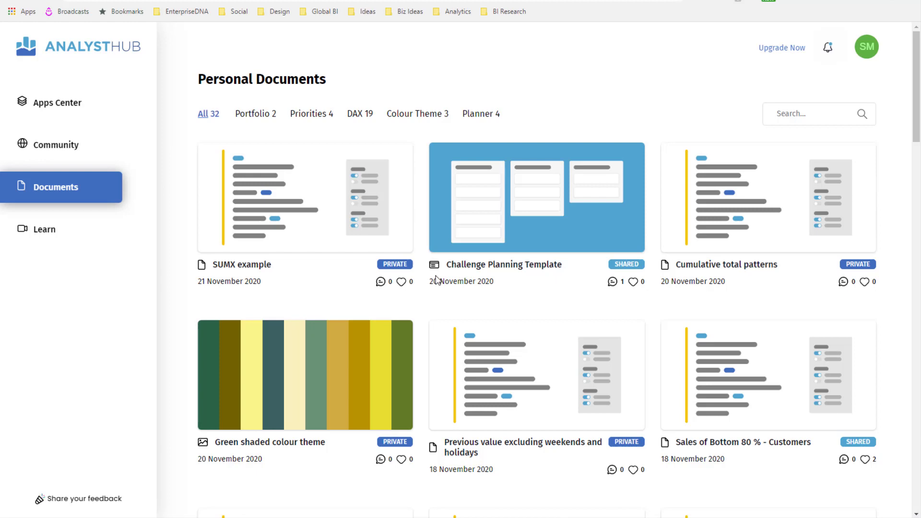
mouse_move(342, 273)
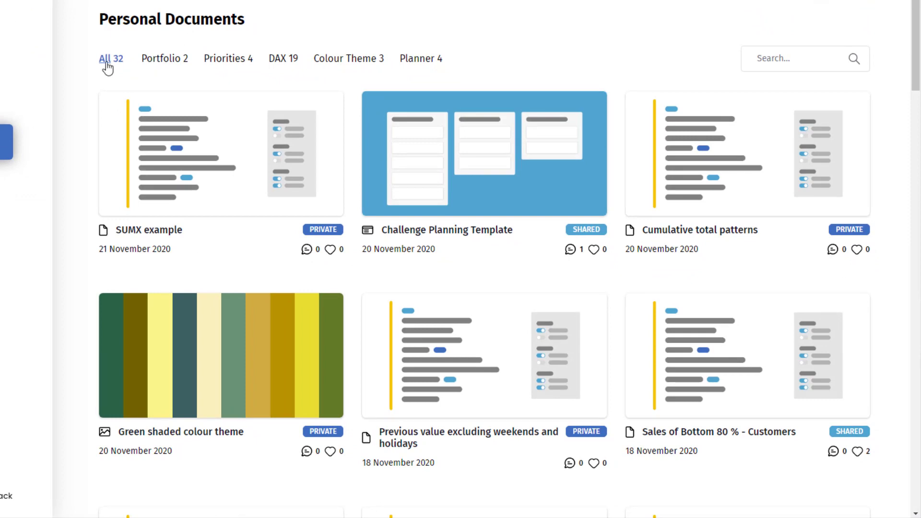
- Filter through Portfolio, Priorities, DAX and Colour Theme, ending on the four Planner documents
left_click(161, 58)
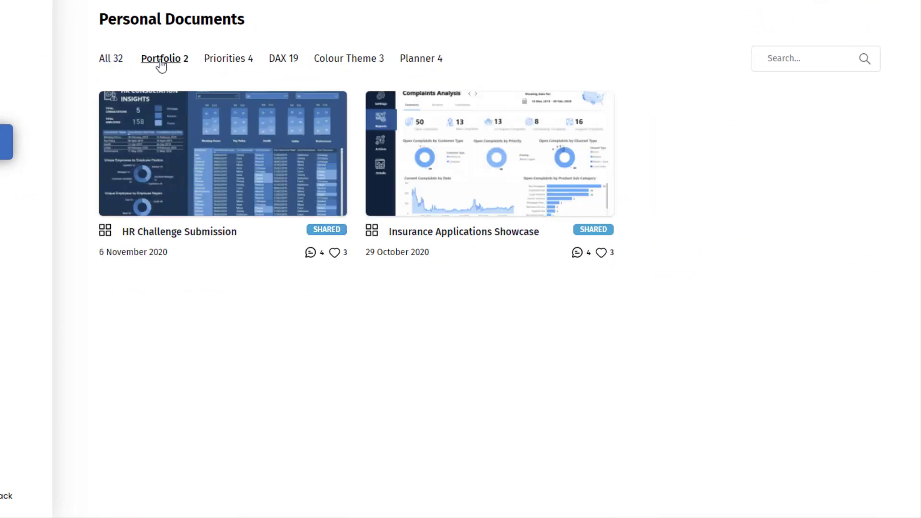
left_click(224, 58)
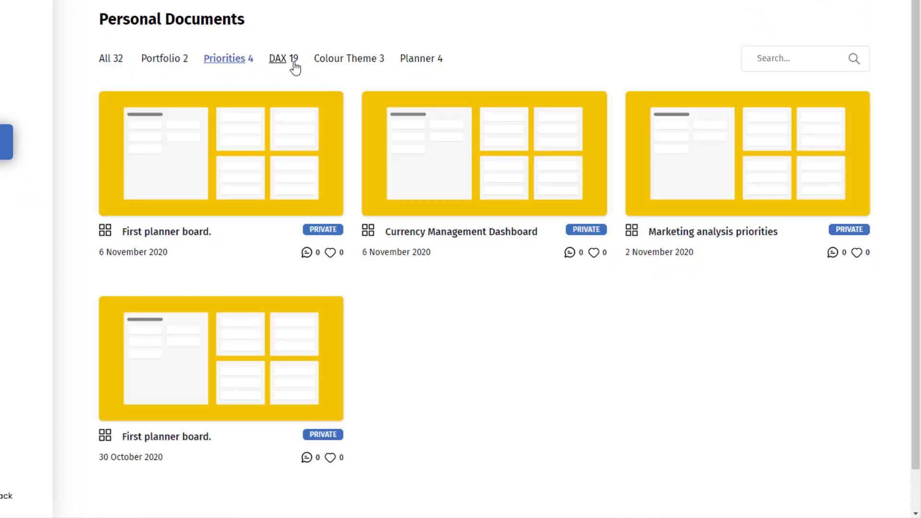
left_click(276, 58)
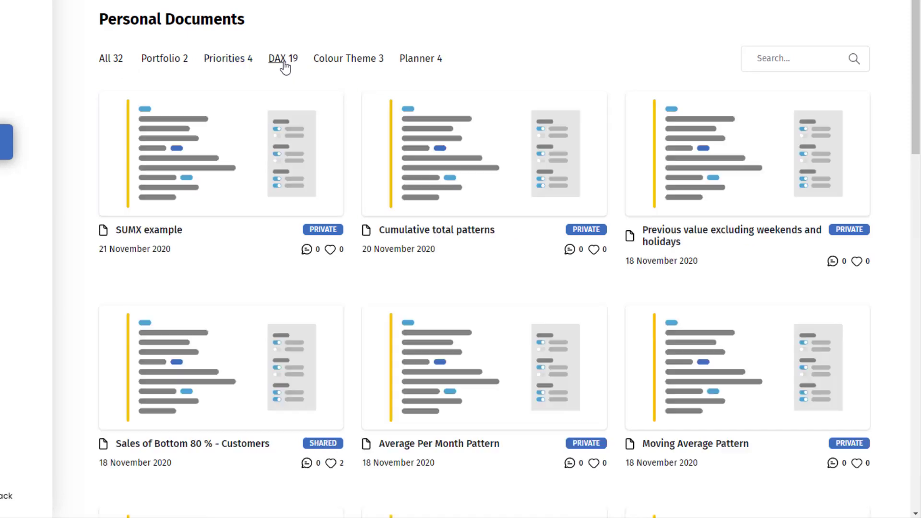
left_click(345, 58)
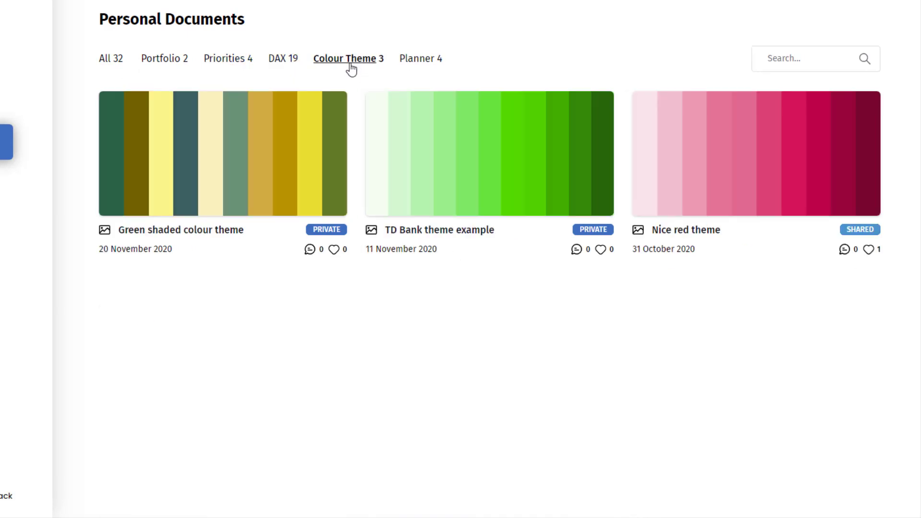
left_click(417, 58)
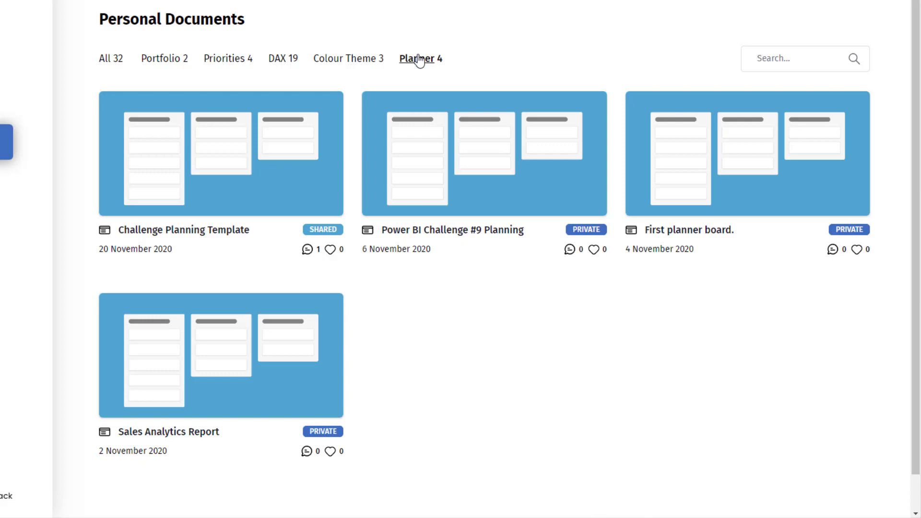
mouse_move(415, 87)
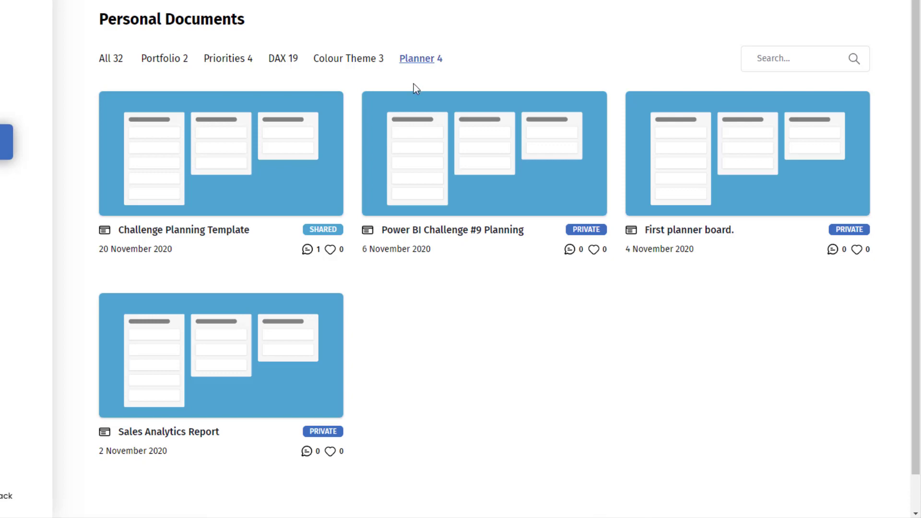
mouse_move(172, 103)
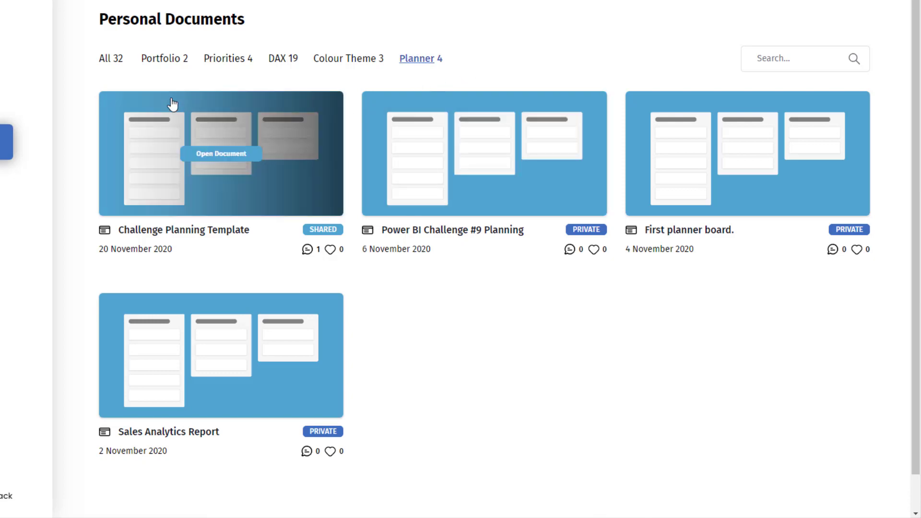
mouse_move(105, 61)
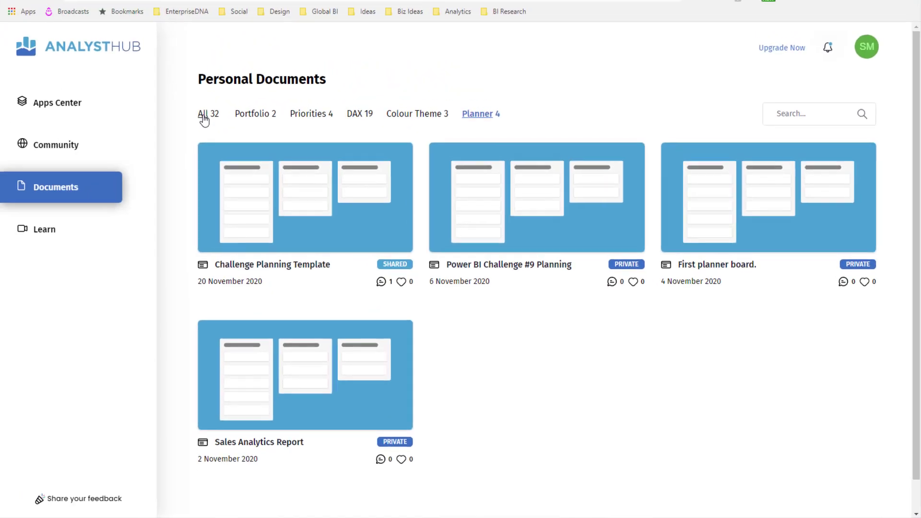
- Clear the Planner filter with the All 32 tab
left_click(205, 113)
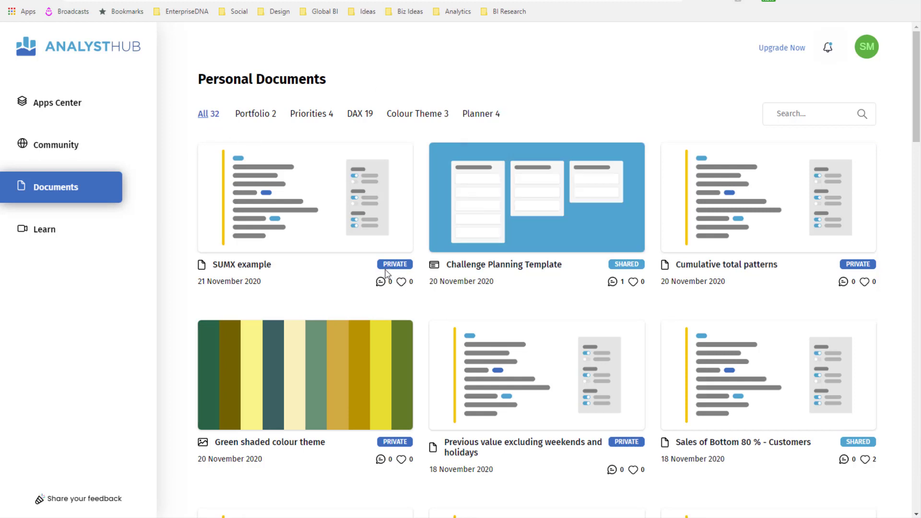
mouse_move(613, 272)
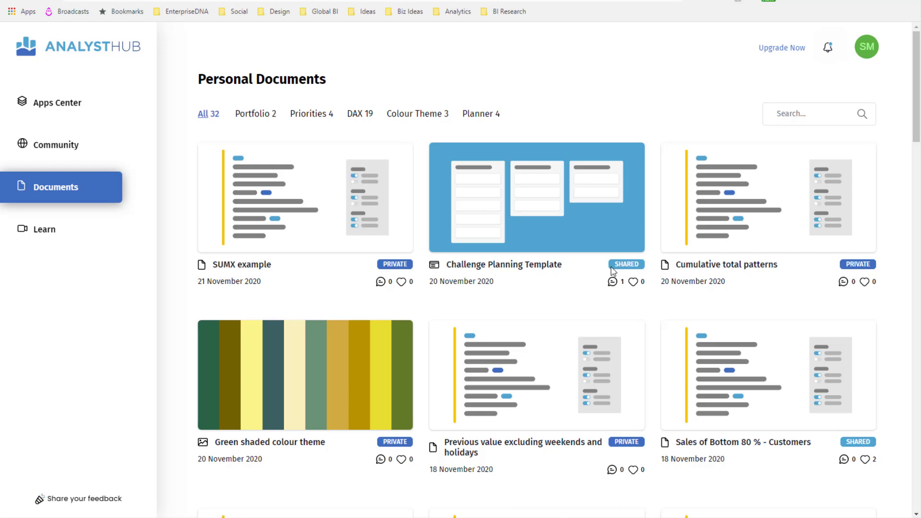
mouse_move(306, 241)
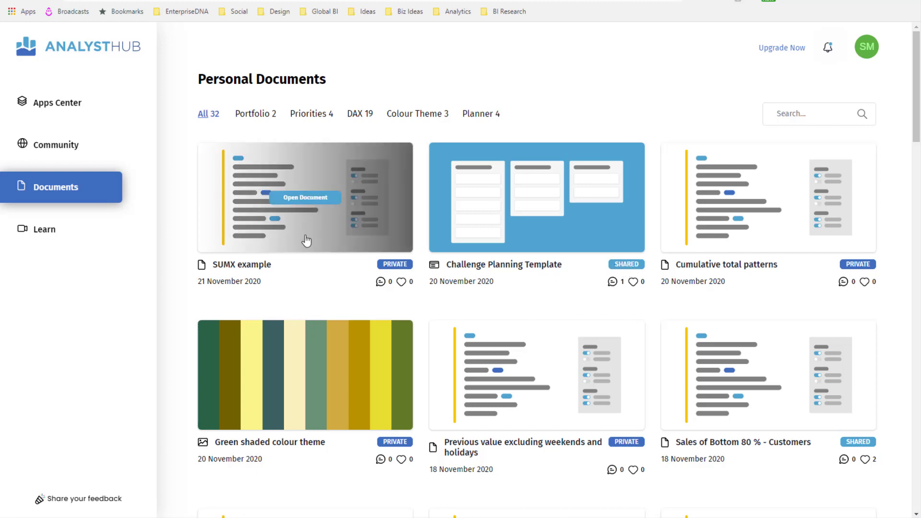
mouse_move(173, 222)
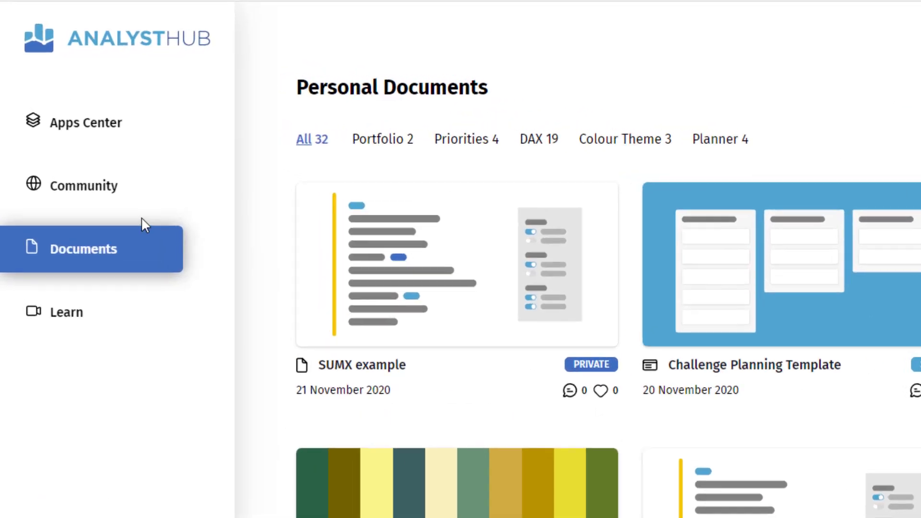
- Go to Community Documents and scroll down the 89 shared documents
left_click(86, 185)
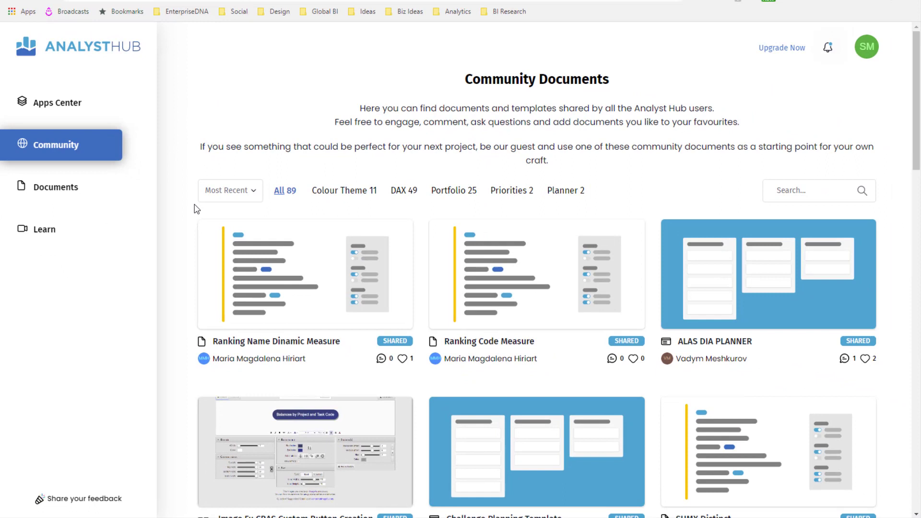
mouse_move(189, 213)
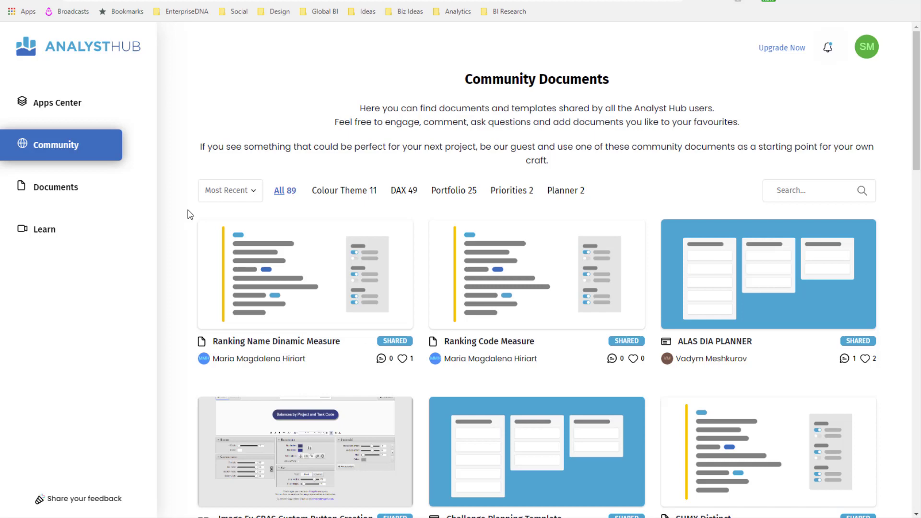
scroll("down", 3)
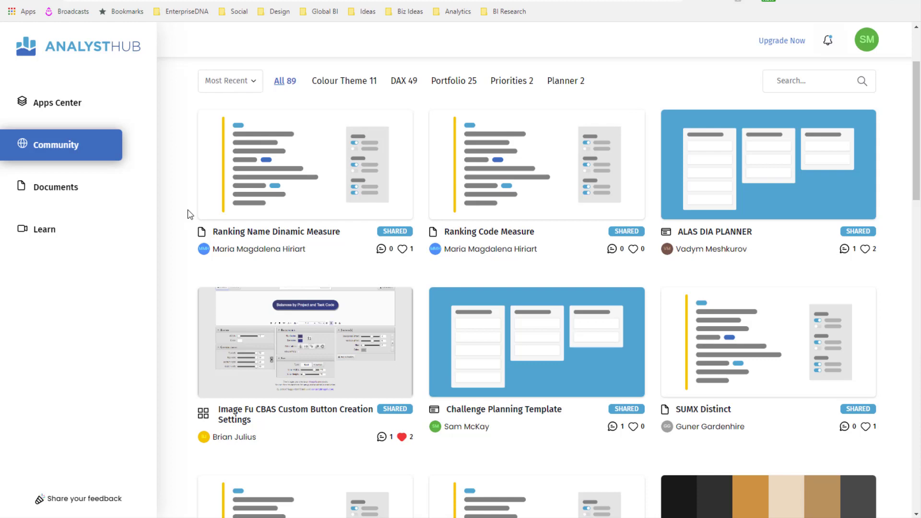
mouse_move(525, 213)
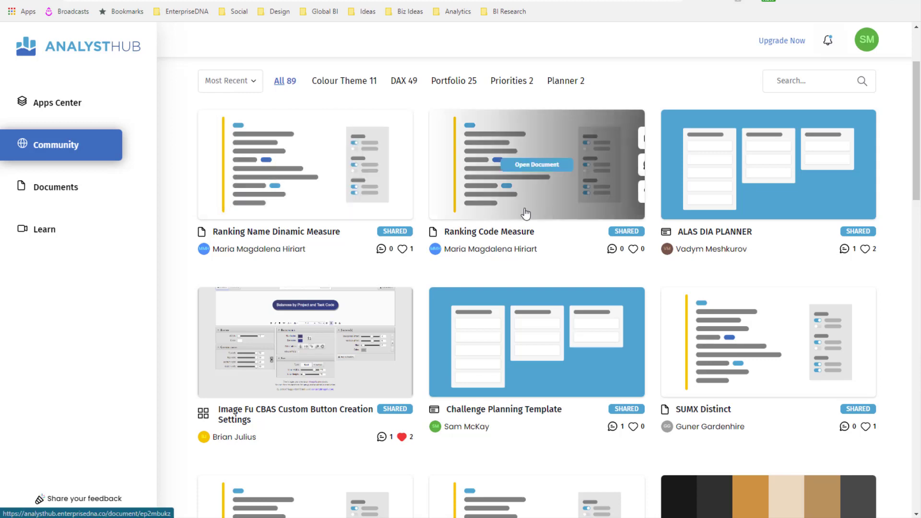
mouse_move(462, 254)
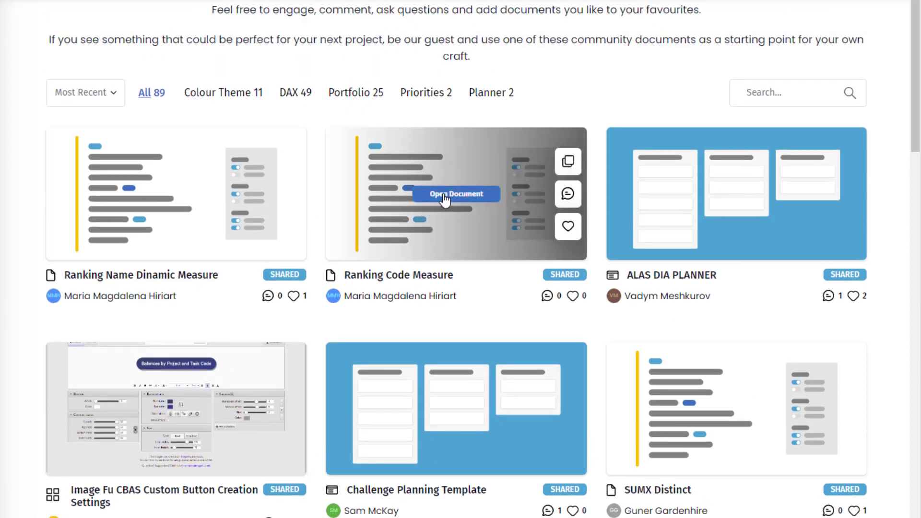
mouse_move(431, 251)
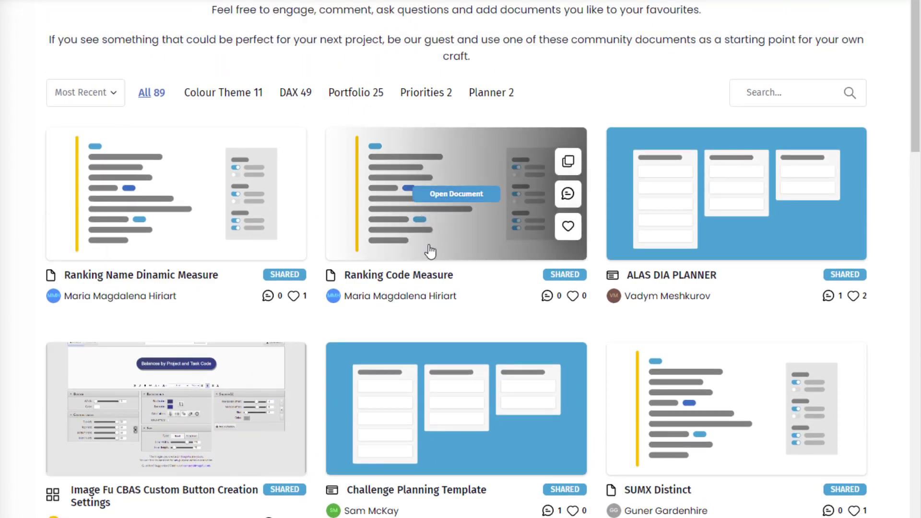
mouse_move(455, 196)
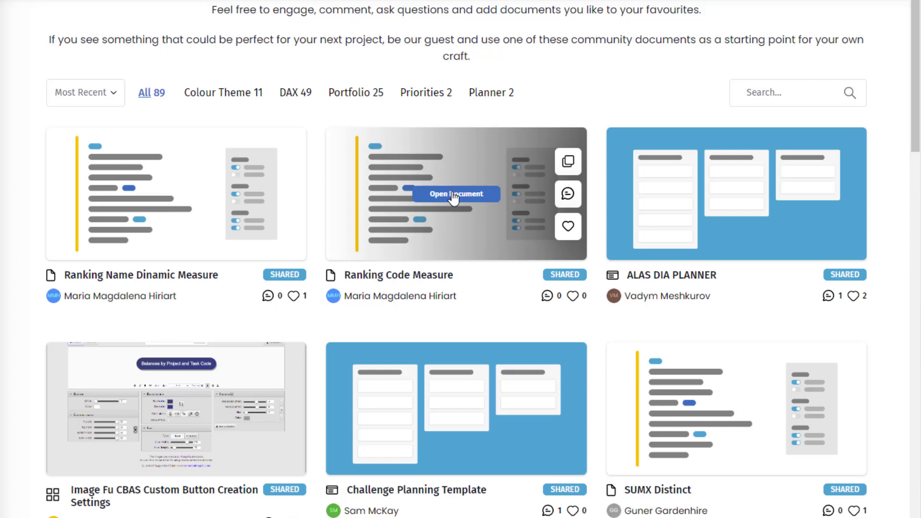
- Open Ranking Code Measure in DAX Clean Up and scroll through its measure code
left_click(456, 193)
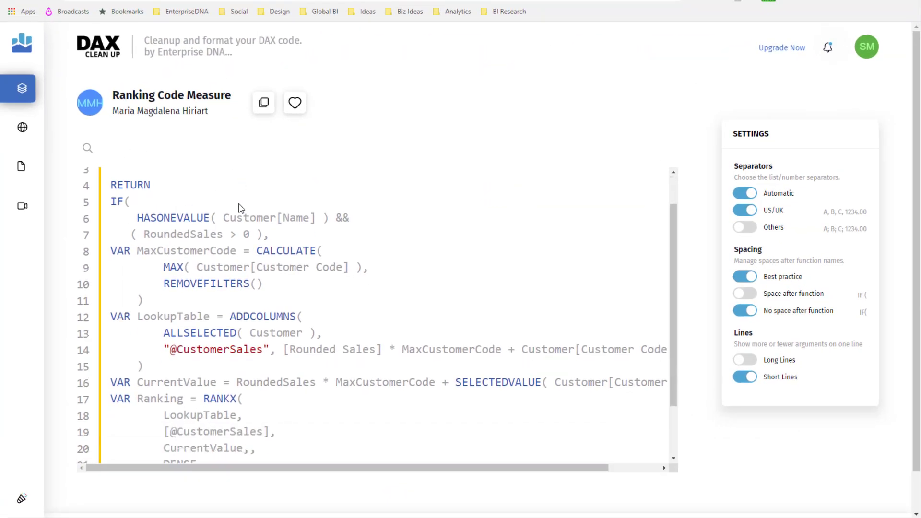
scroll("up", 3)
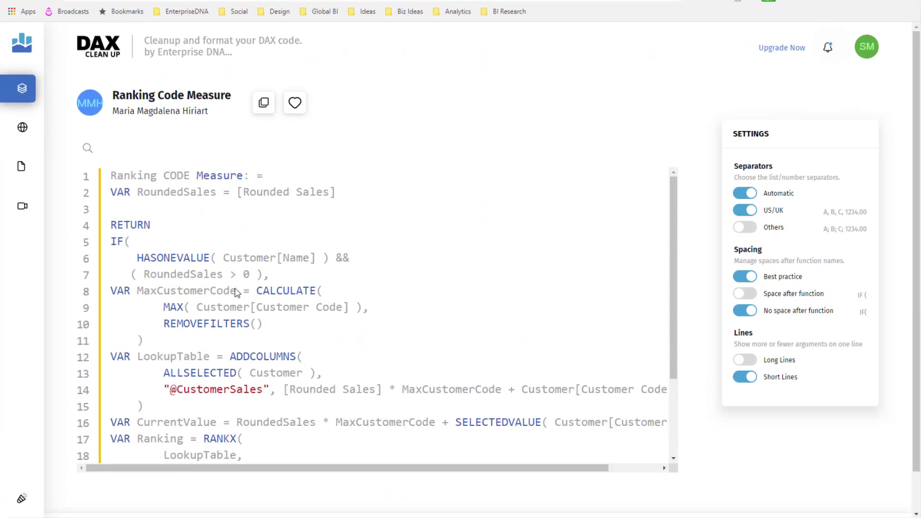
scroll("down", 3)
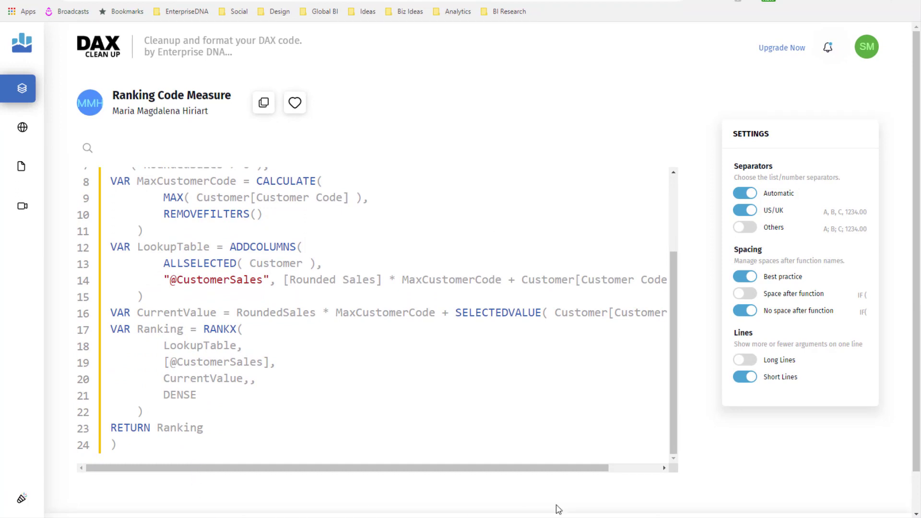
scroll("down", 3)
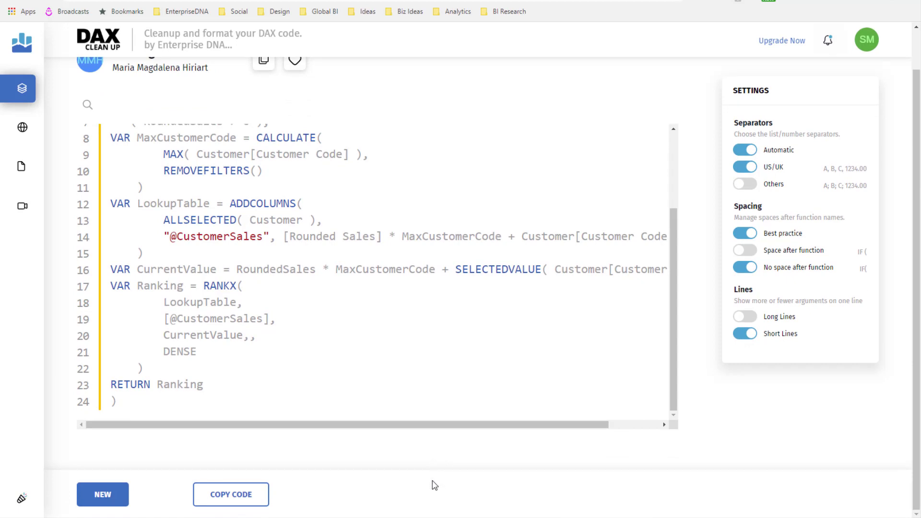
scroll("up", 3)
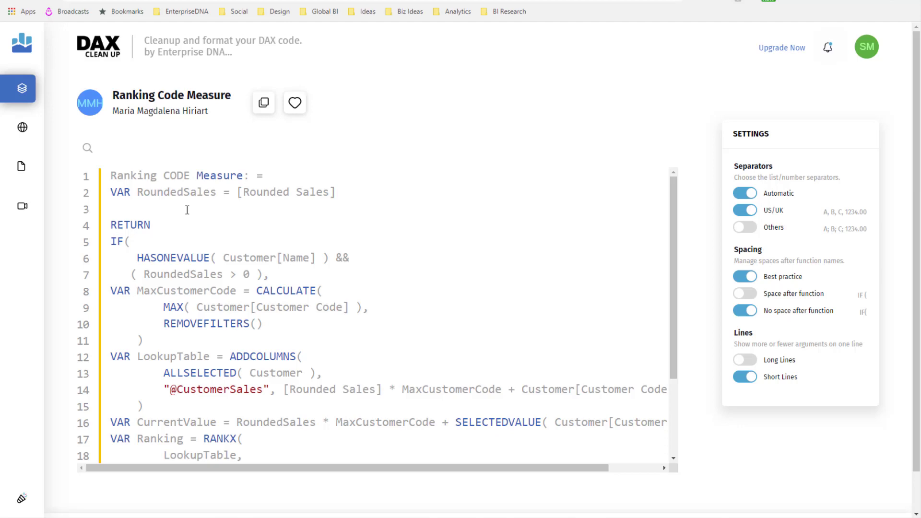
mouse_move(21, 88)
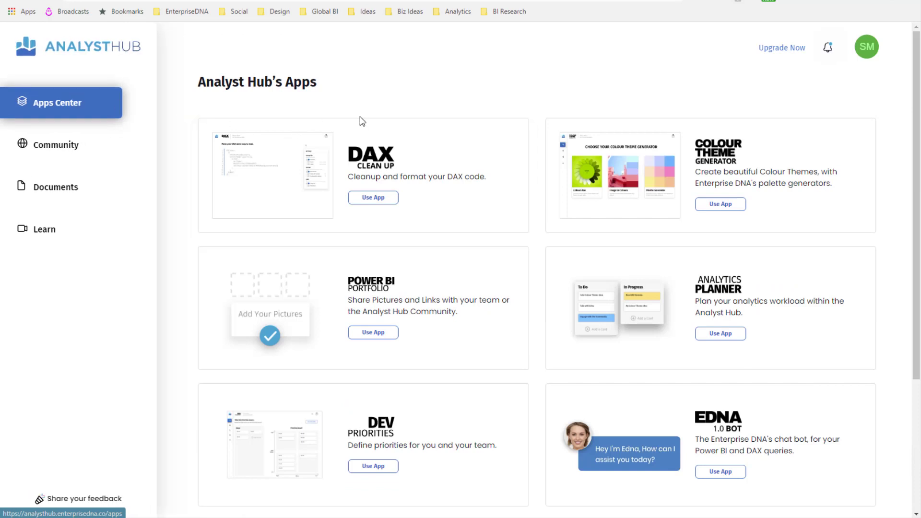
mouse_move(719, 203)
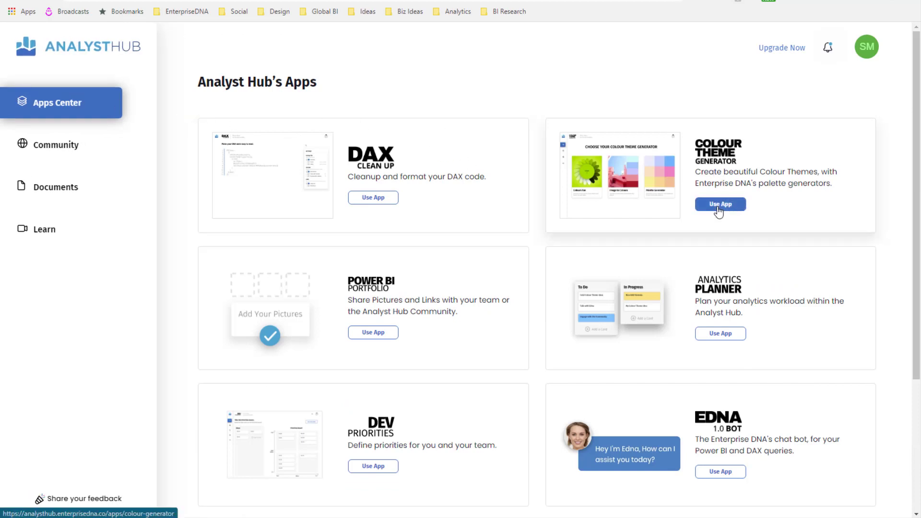
- Launch Colour Theme Generator from Apps Center, showing a random red palette
left_click(719, 204)
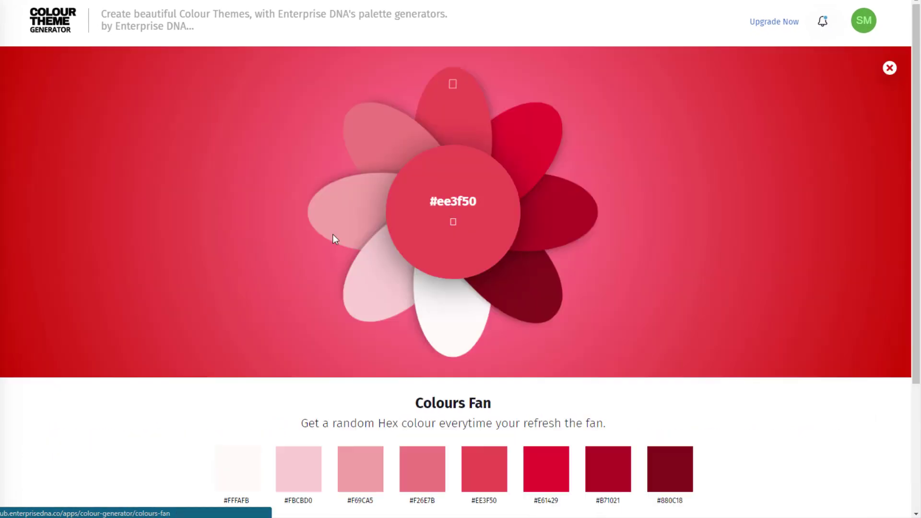
- Raise the colours amount to about 12, regenerate a blue palette, and open the save form
scroll("down", 3)
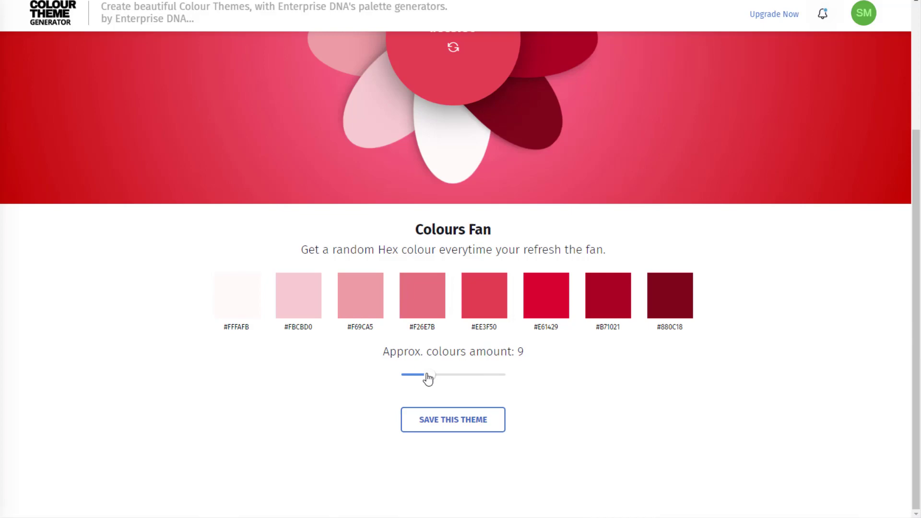
left_click(452, 47)
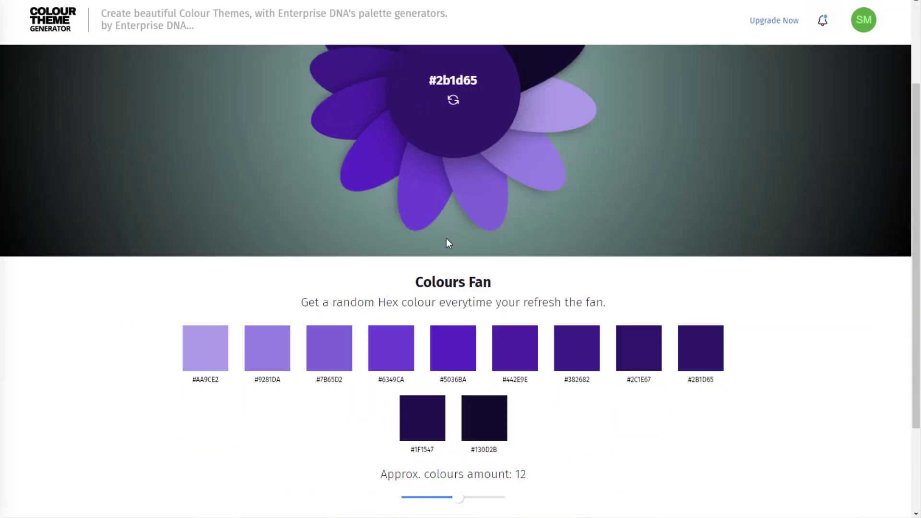
left_click(453, 100)
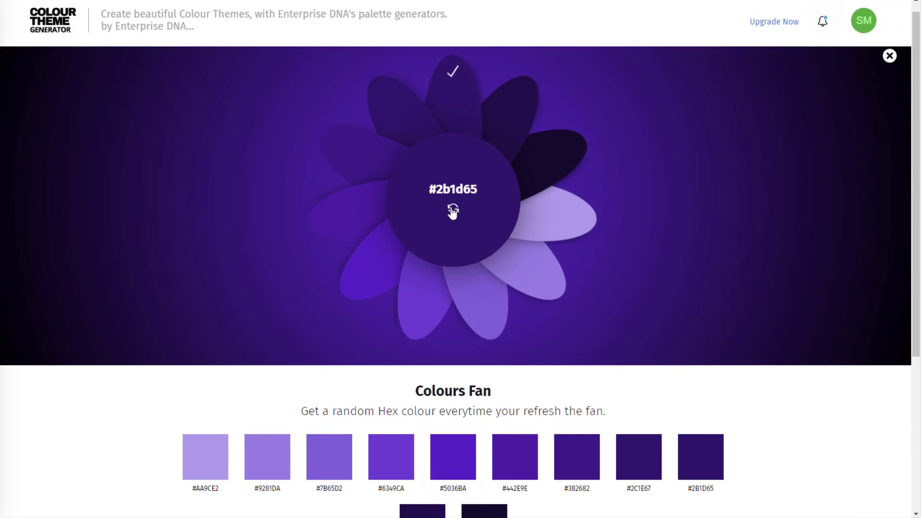
left_click(453, 211)
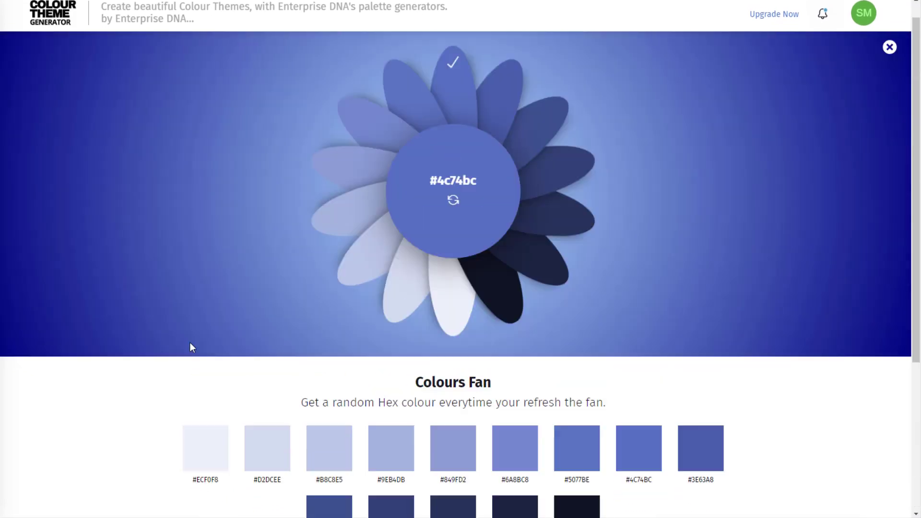
scroll("down", 3)
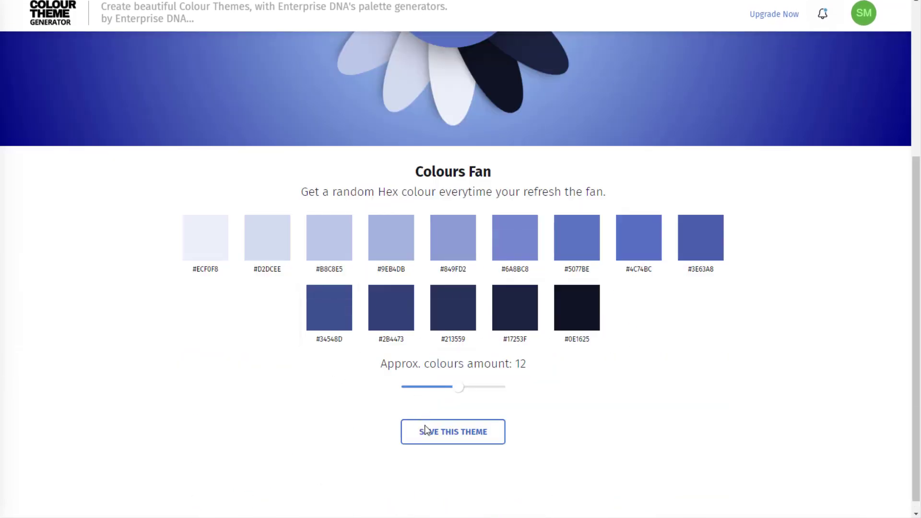
left_click(452, 431)
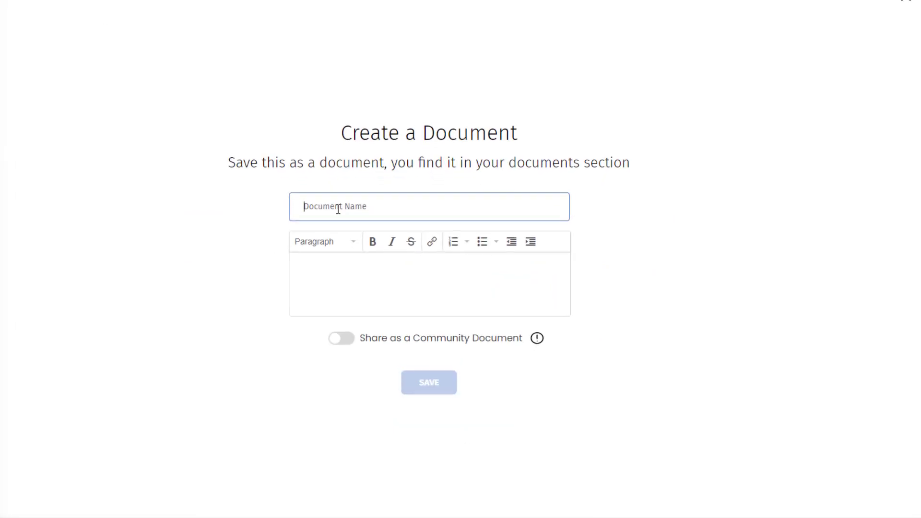
- Save the theme privately as 'Light Blue Shades' and return to Personal Documents
type("ц")
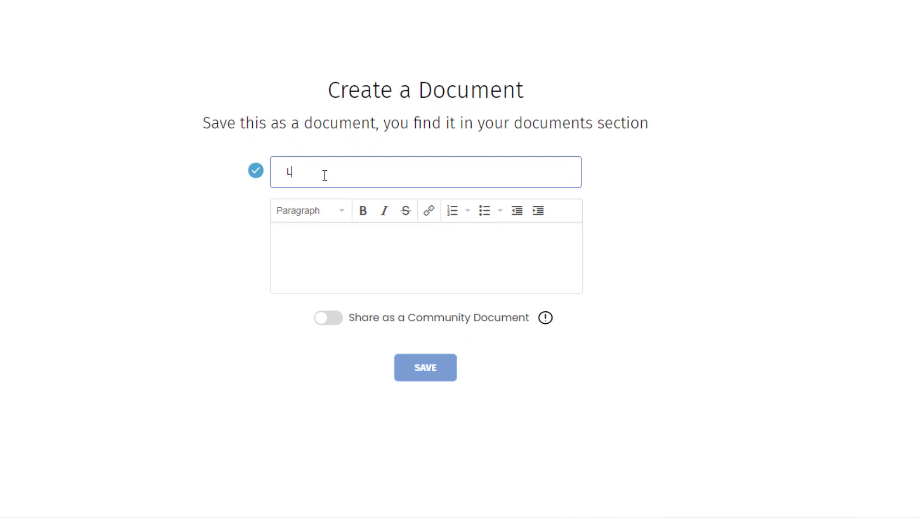
type("Light Blue Sh")
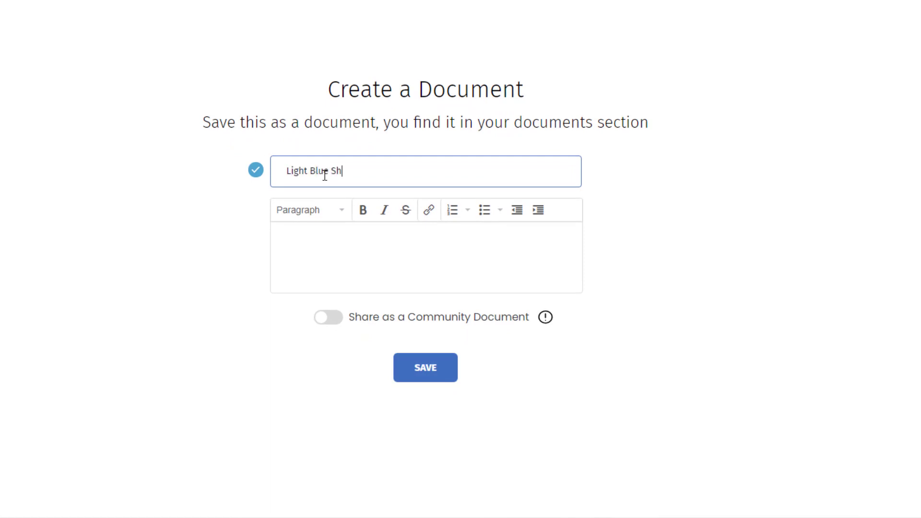
type("ad")
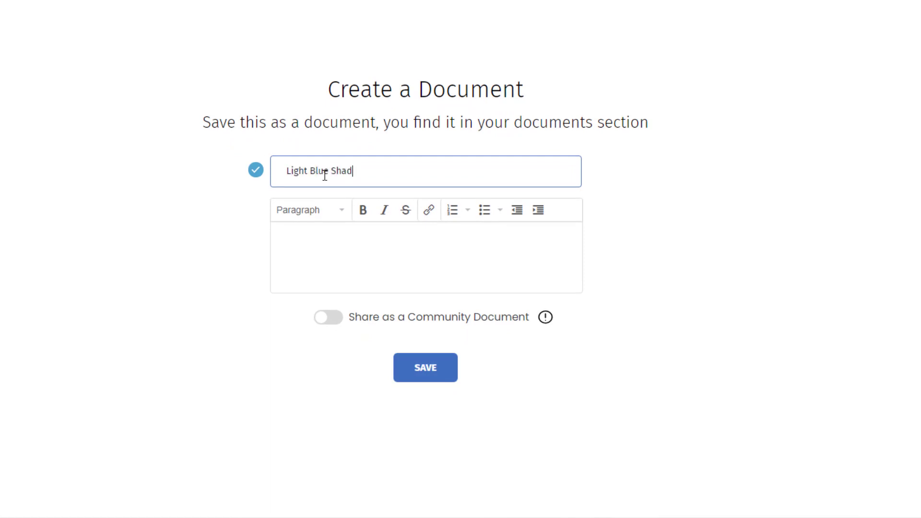
type("es")
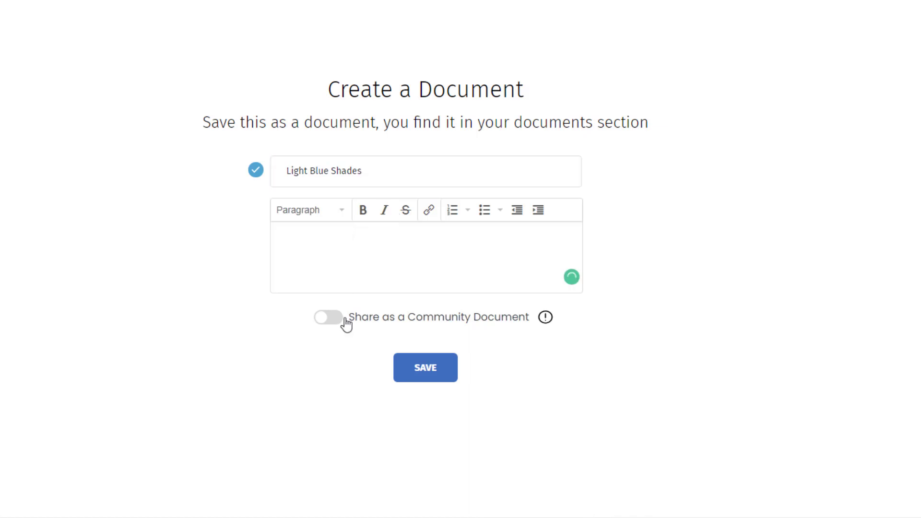
mouse_move(425, 367)
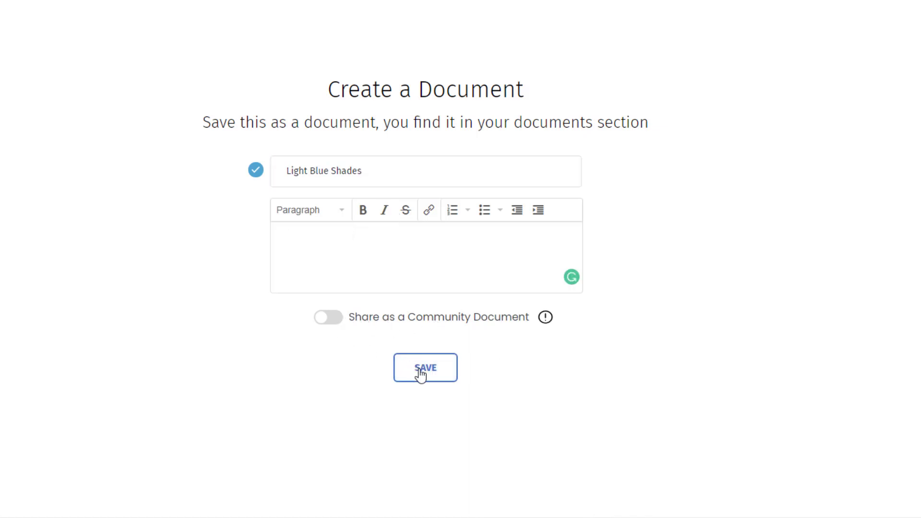
left_click(425, 368)
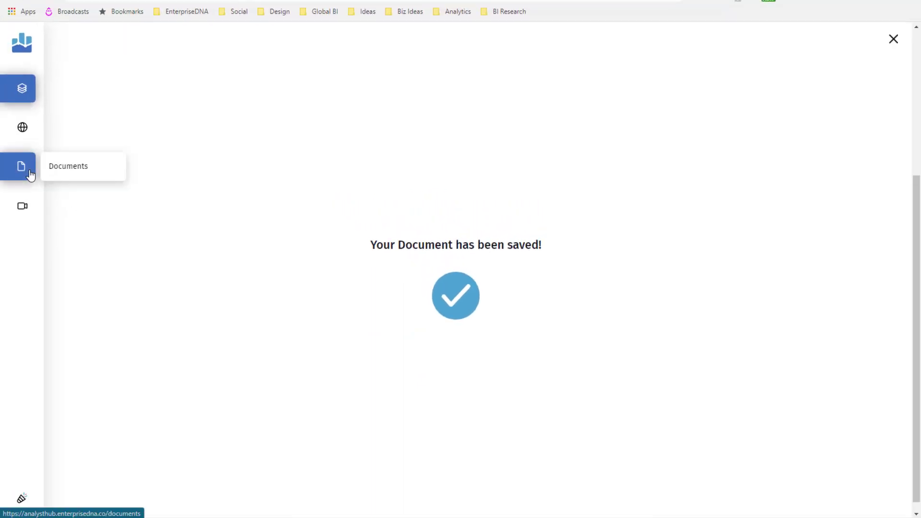
left_click(22, 88)
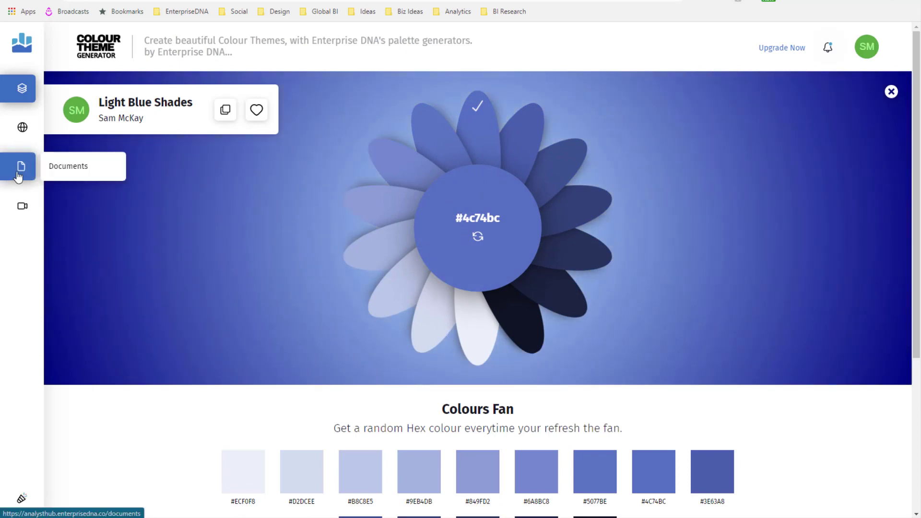
left_click(21, 166)
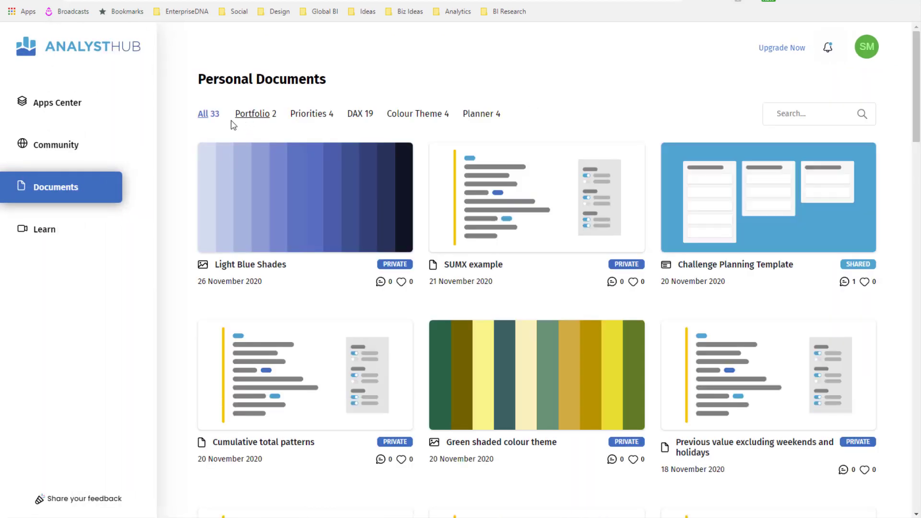
mouse_move(254, 114)
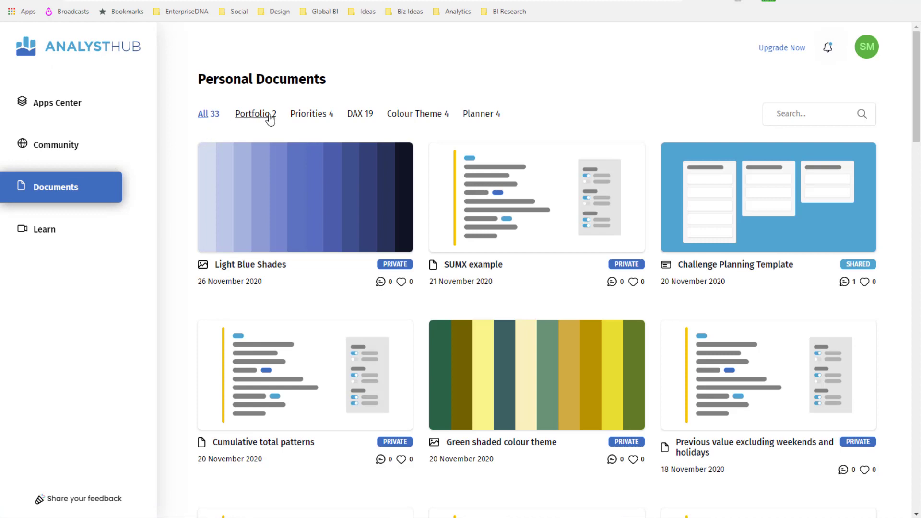
mouse_move(288, 109)
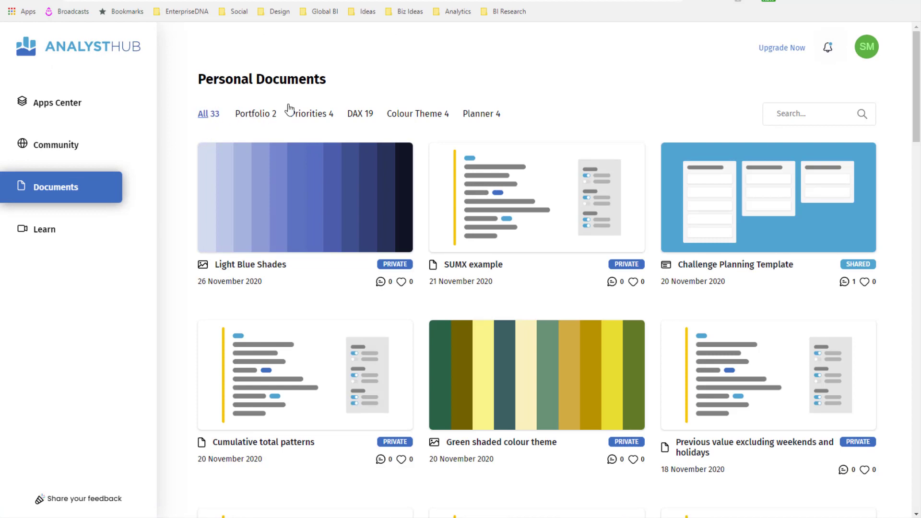
left_click(413, 114)
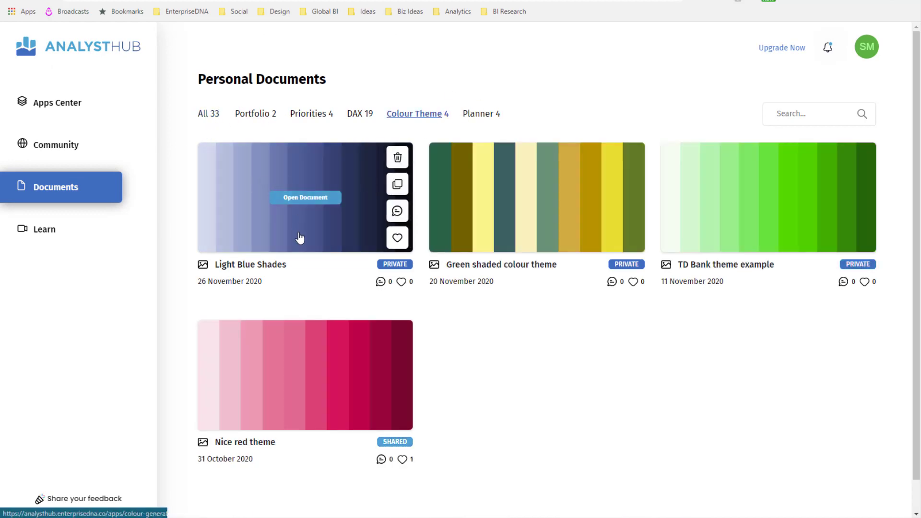
mouse_move(306, 196)
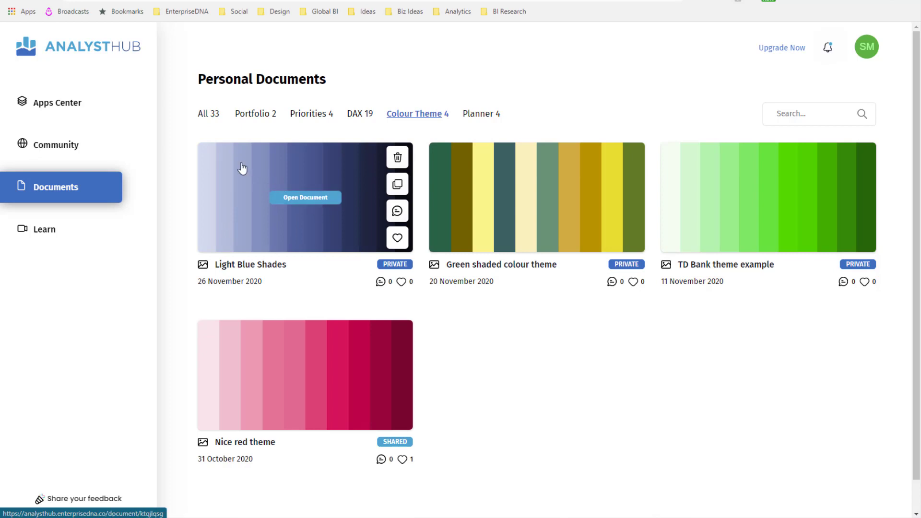
mouse_move(222, 129)
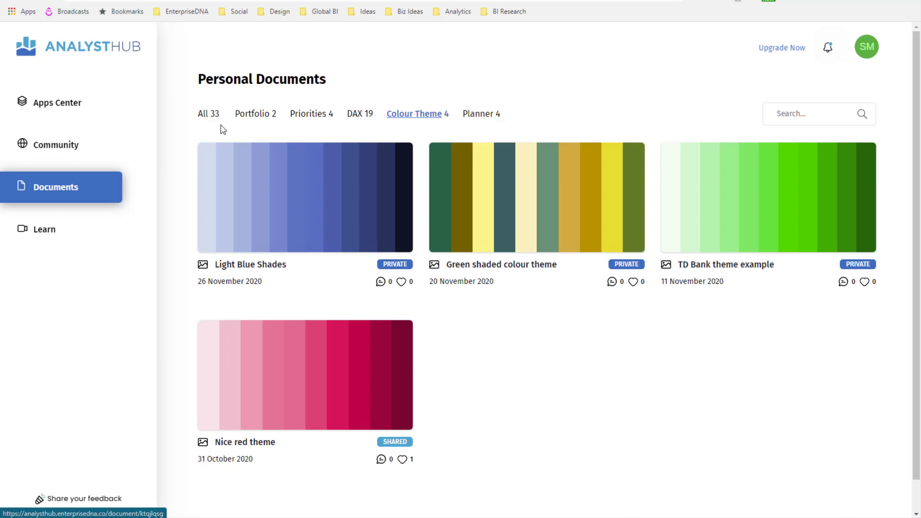
left_click(208, 113)
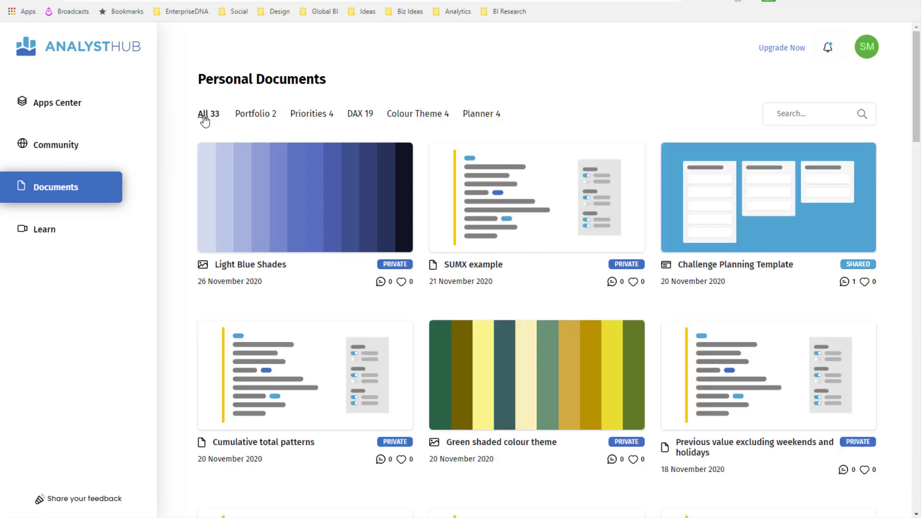
mouse_move(484, 185)
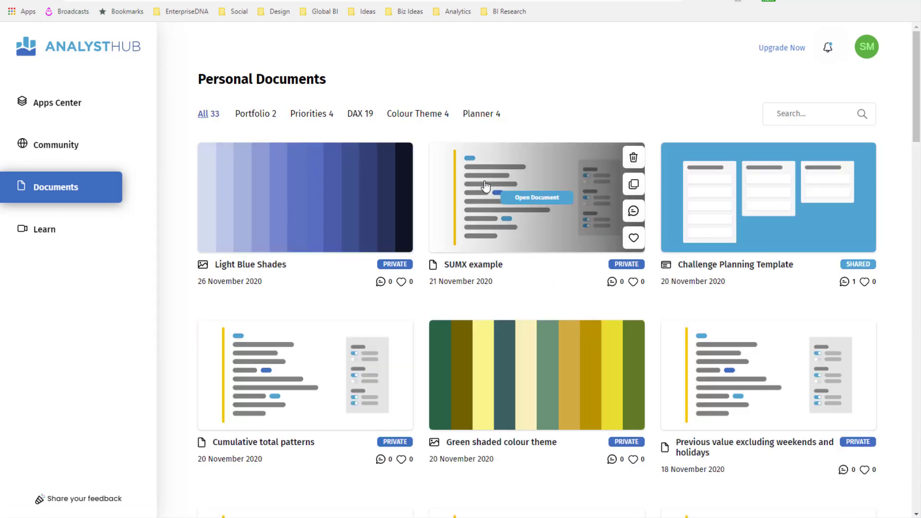
mouse_move(157, 226)
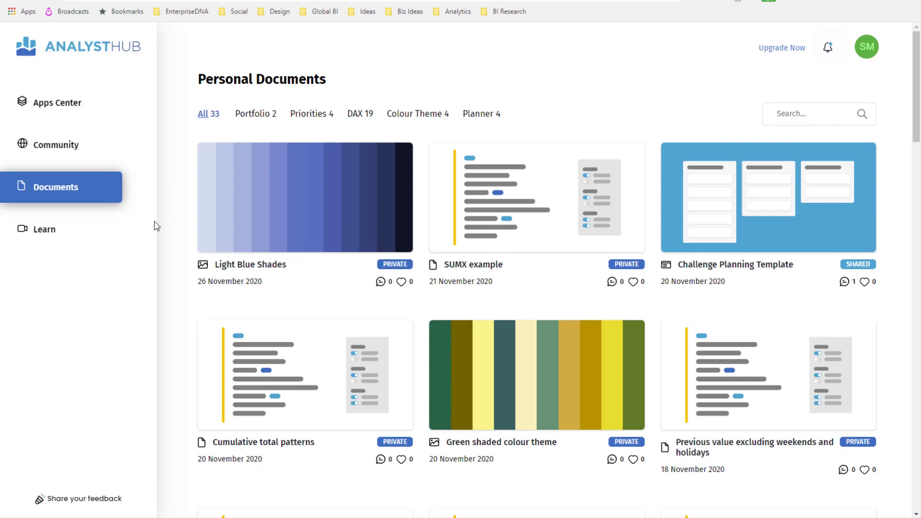
mouse_move(226, 172)
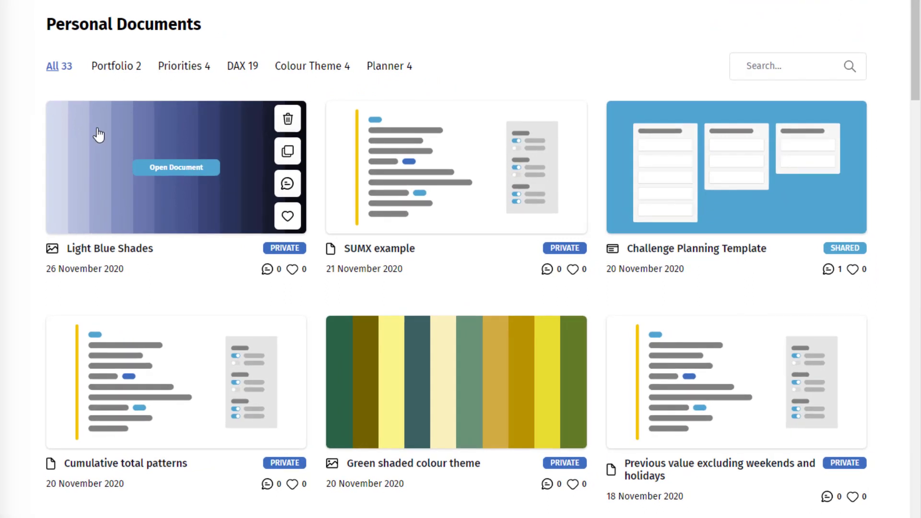
mouse_move(91, 134)
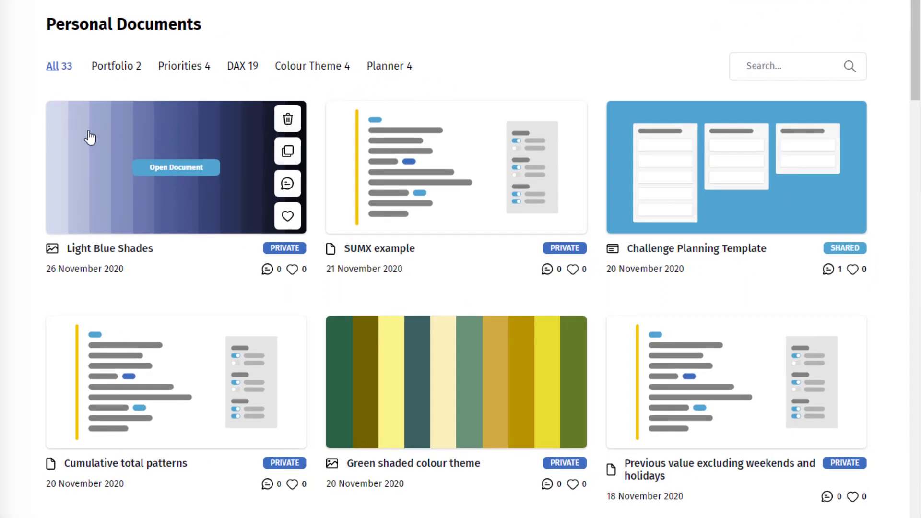
- Open the Light Blue Shades card and scroll down to the Leave a Comment editor
left_click(174, 167)
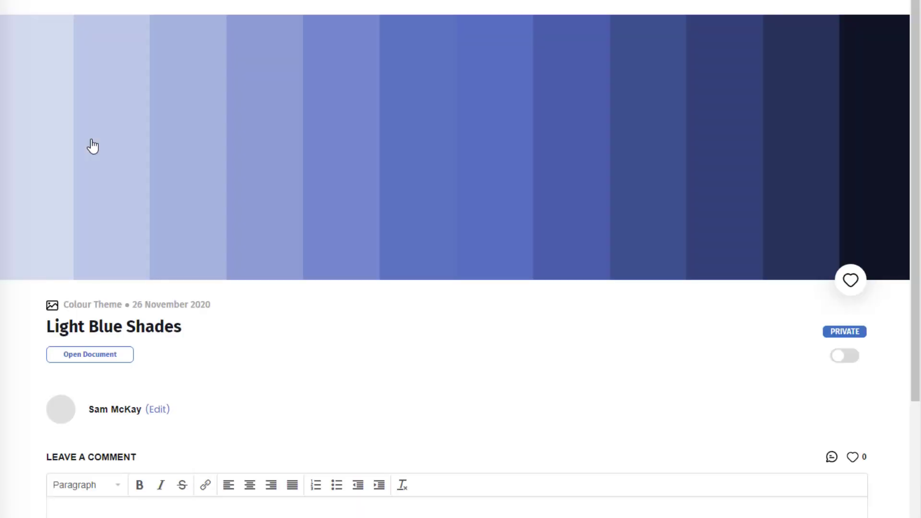
mouse_move(261, 138)
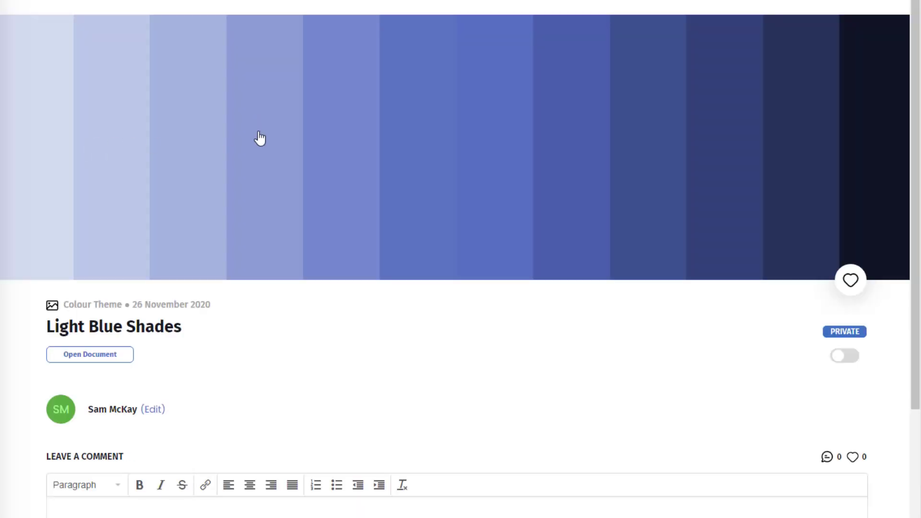
mouse_move(468, 156)
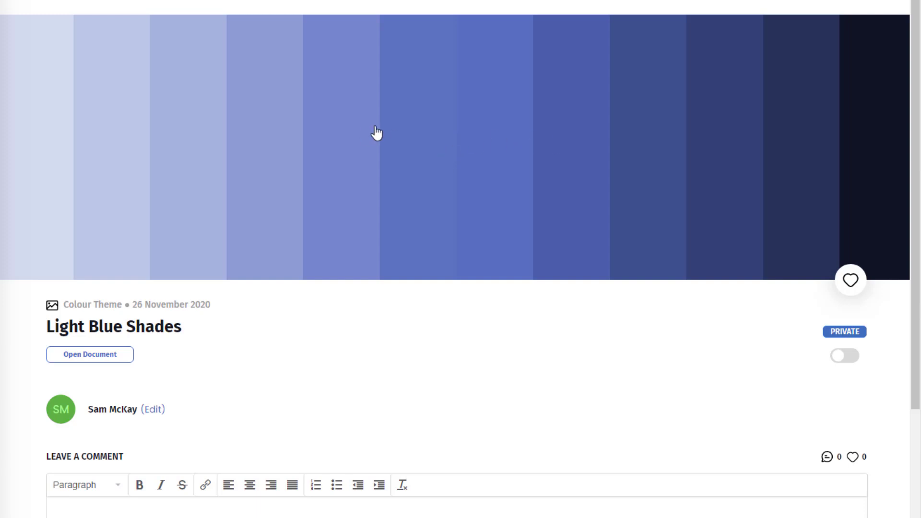
scroll("down", 3)
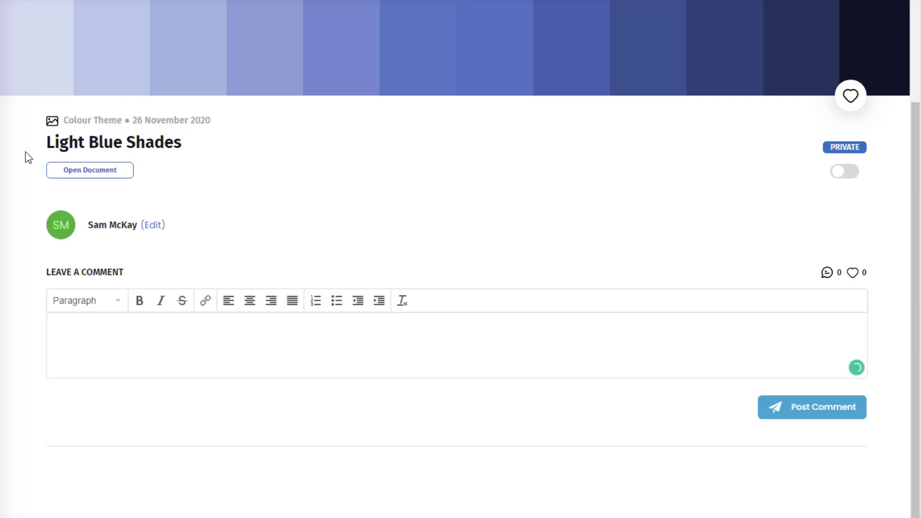
mouse_move(138, 146)
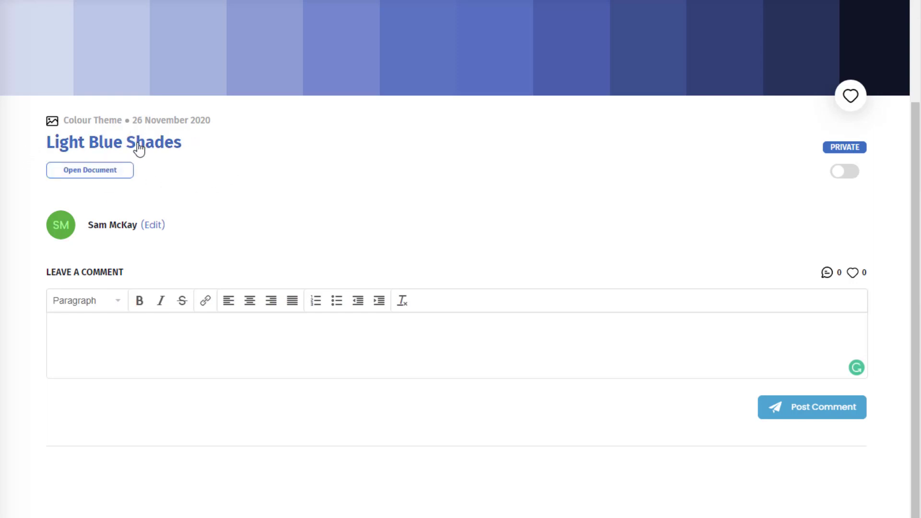
mouse_move(222, 215)
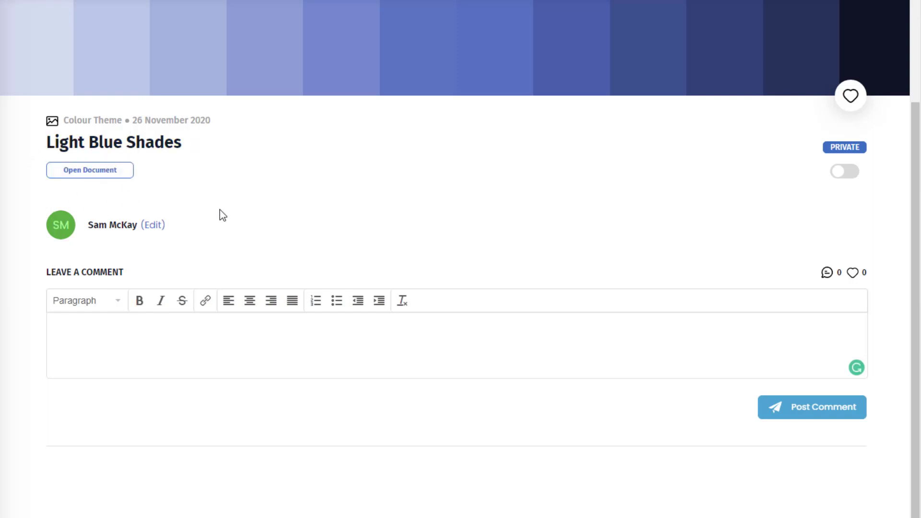
mouse_move(170, 339)
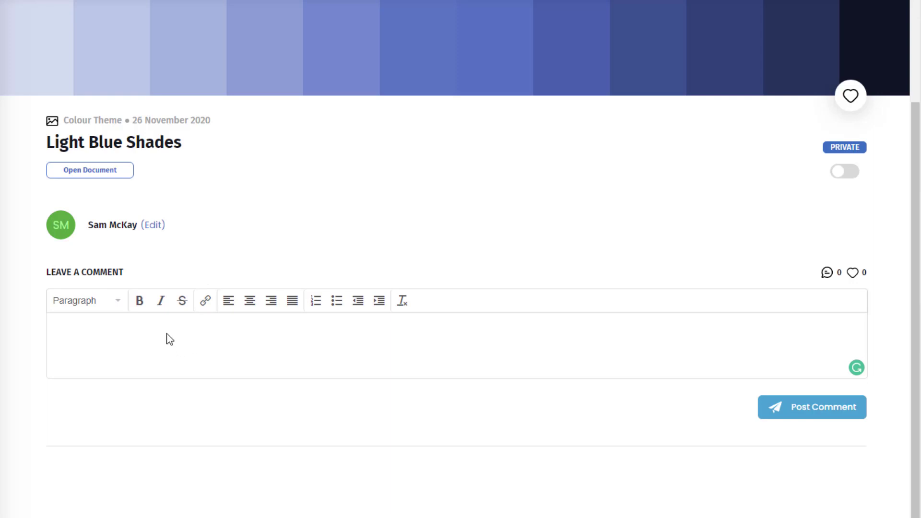
- Post the comment 'Love these colors', correcting the 'colour' typo before posting
type("Love t")
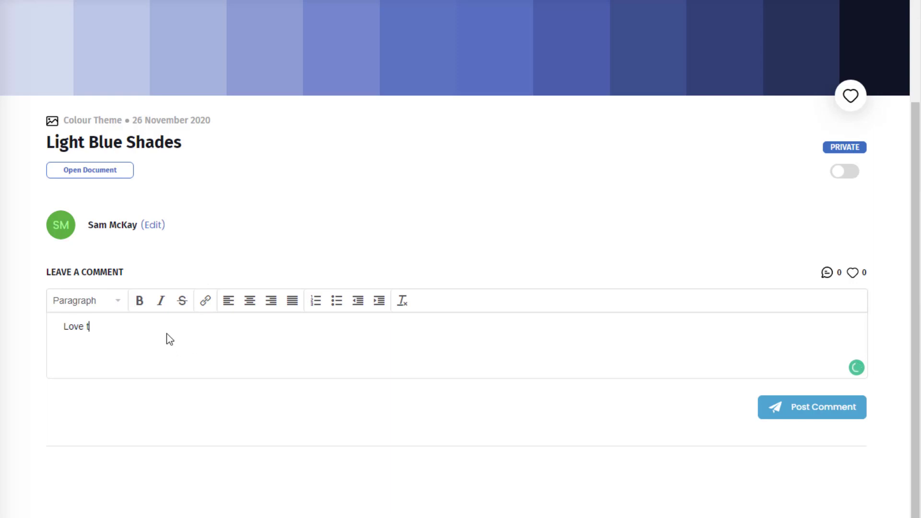
type("hese colour")
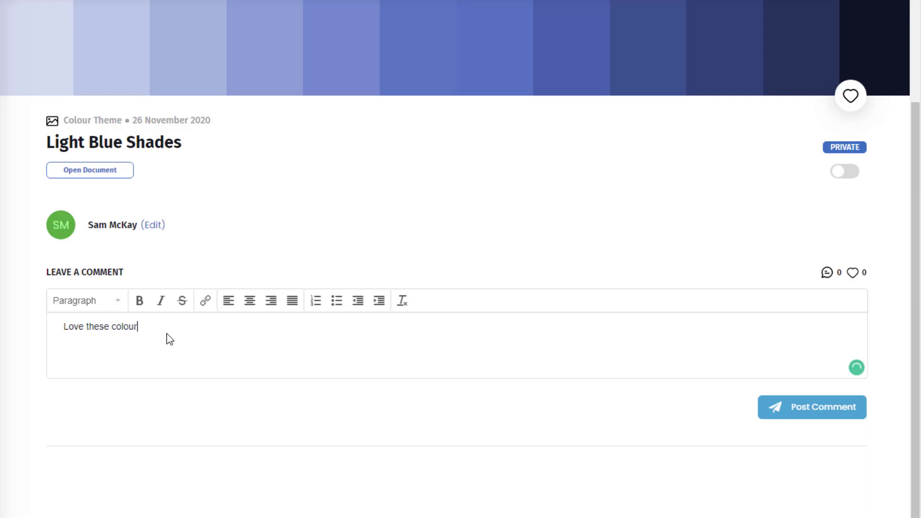
key("Backspace")
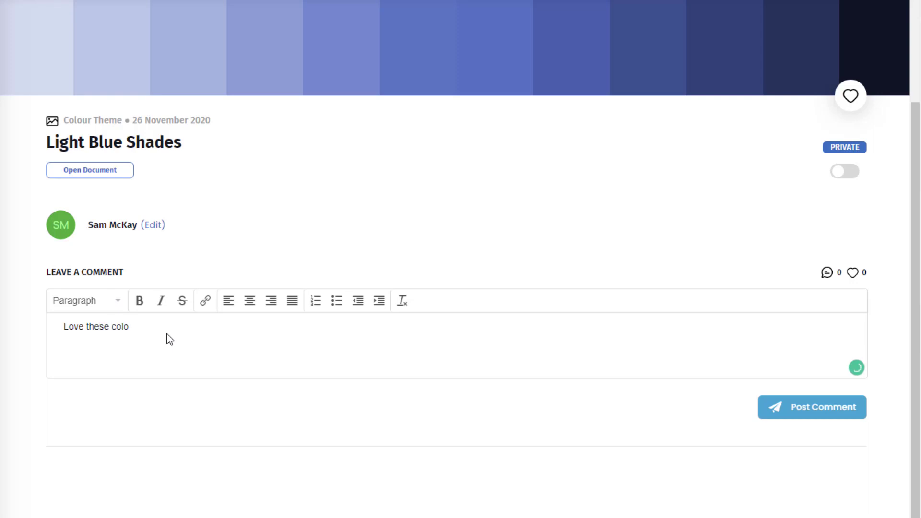
type("rs")
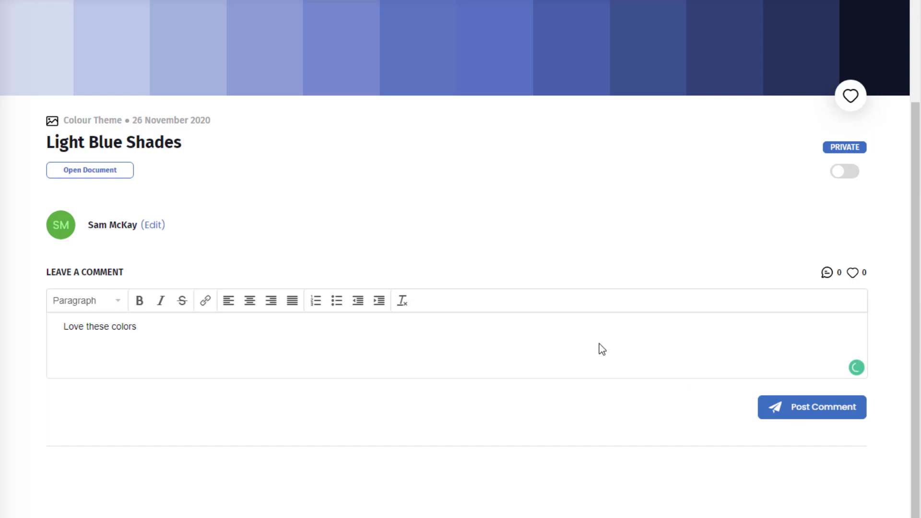
left_click(812, 407)
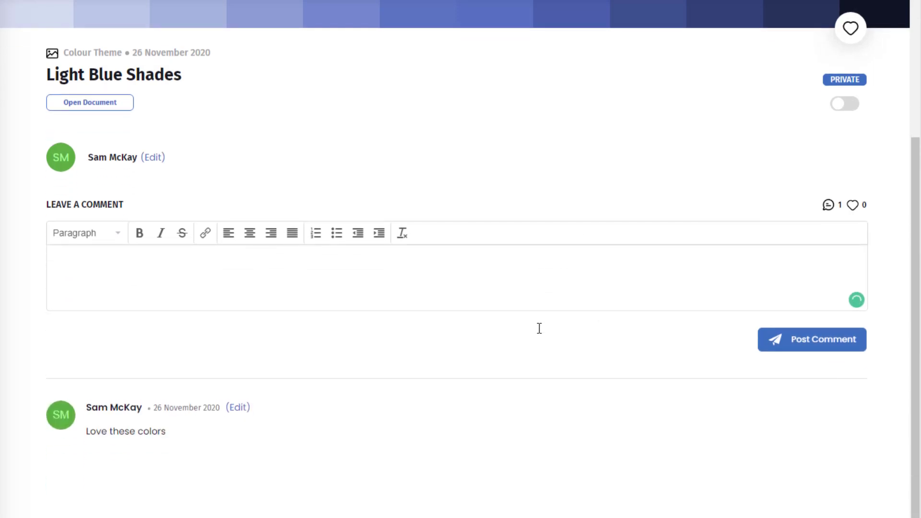
mouse_move(524, 277)
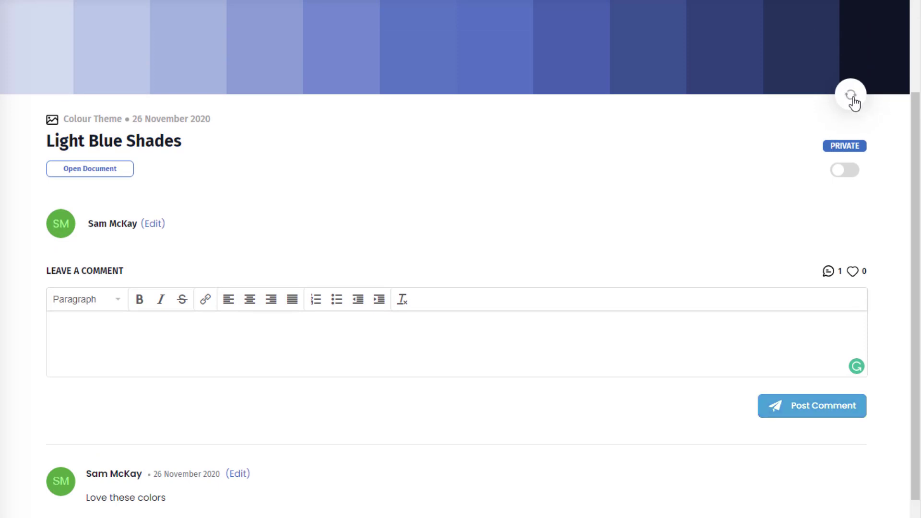
- Like Light Blue Shades, switch it from Private to Shared, and view Community documents
left_click(850, 95)
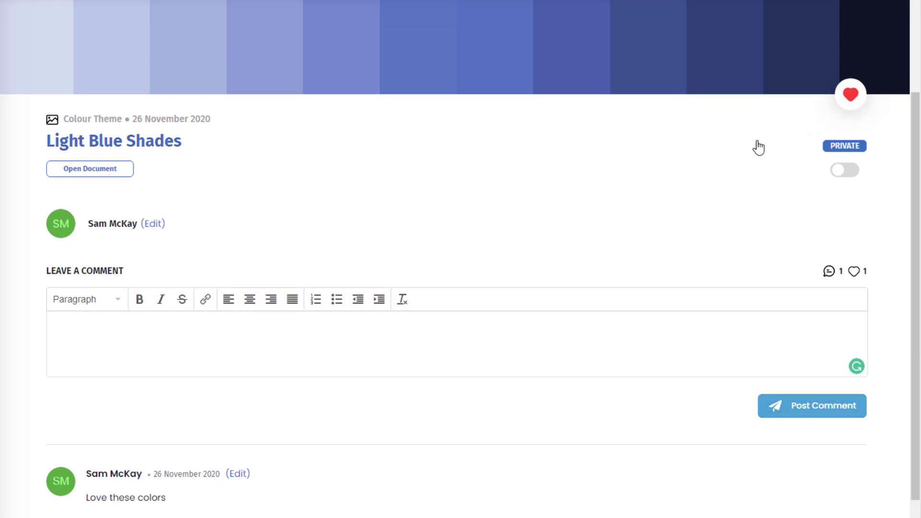
mouse_move(869, 183)
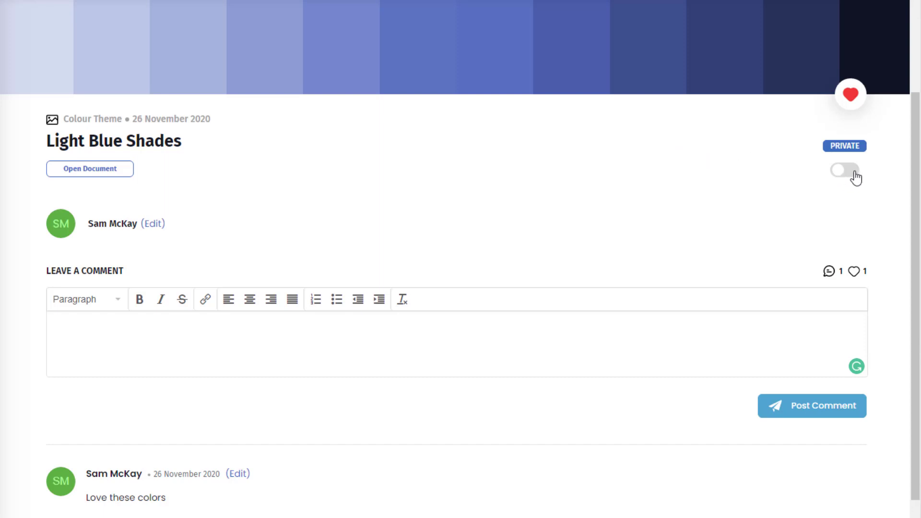
mouse_move(850, 171)
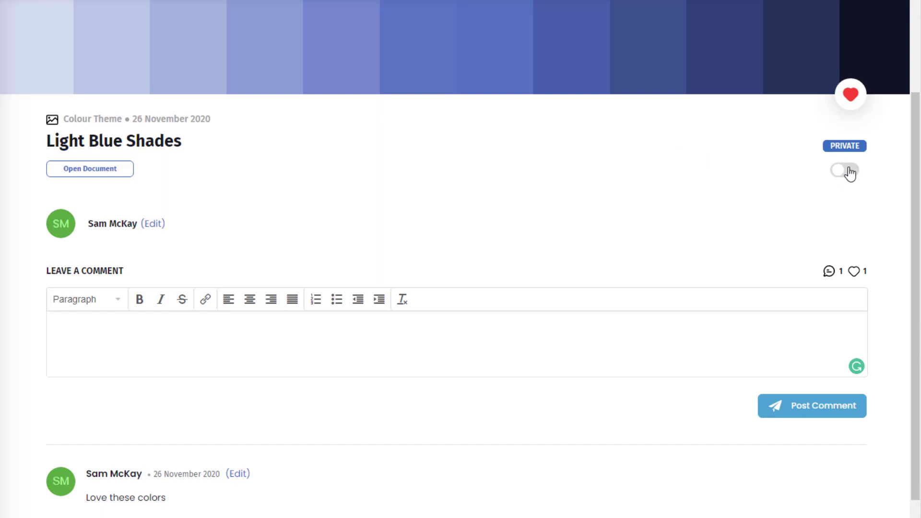
mouse_move(855, 184)
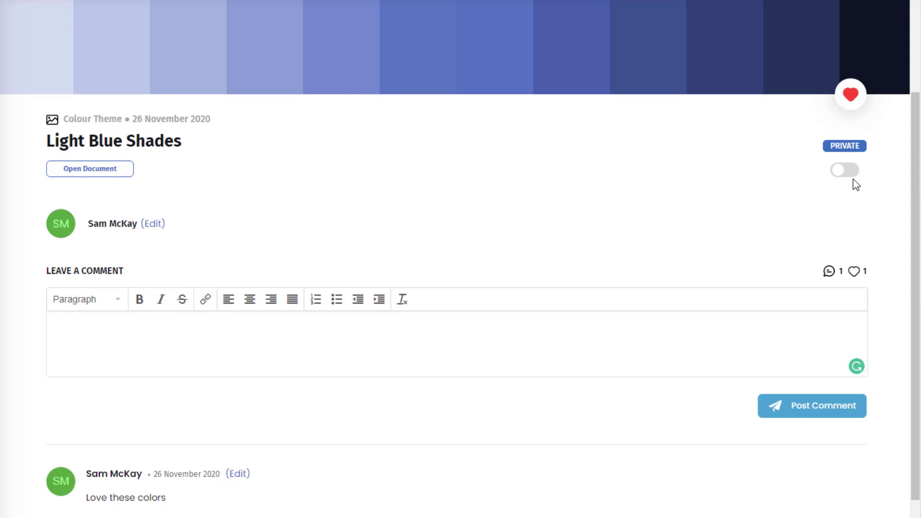
left_click(844, 169)
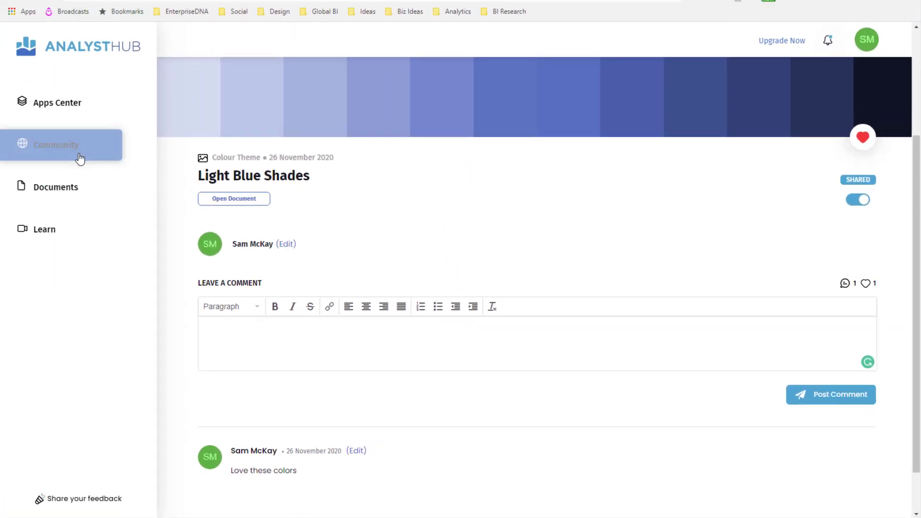
left_click(57, 144)
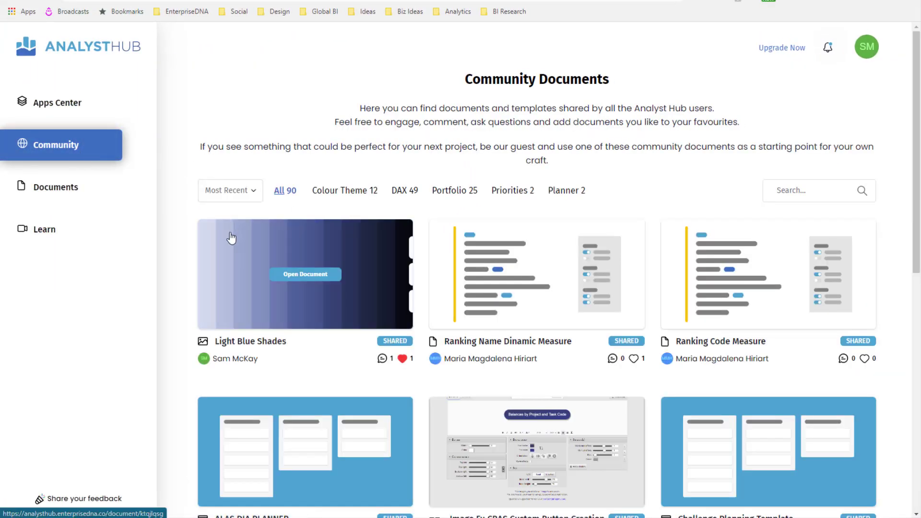
mouse_move(186, 233)
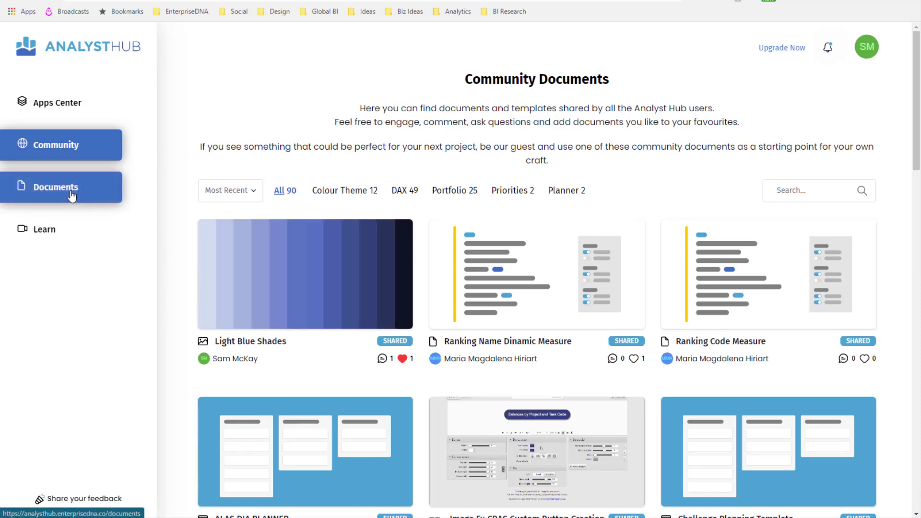
- Open the Challenge Planning Template card from Documents and scroll through its details
left_click(55, 186)
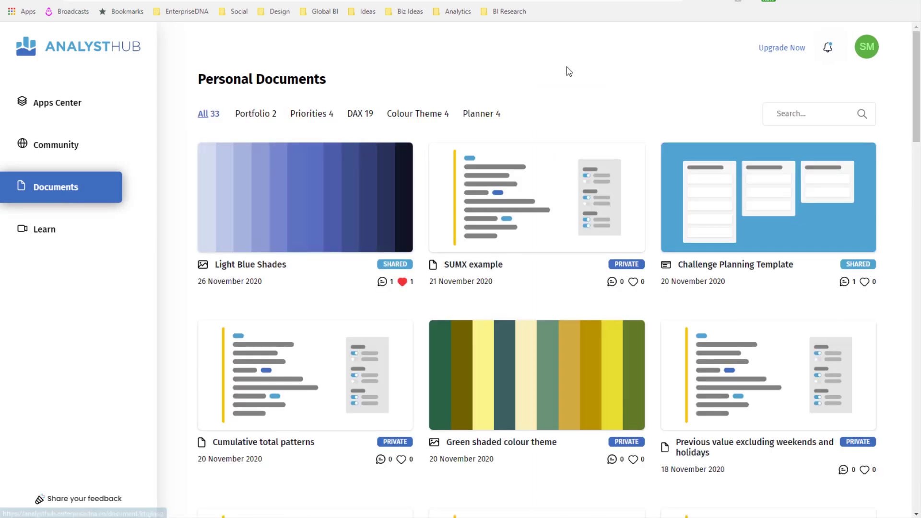
mouse_move(464, 175)
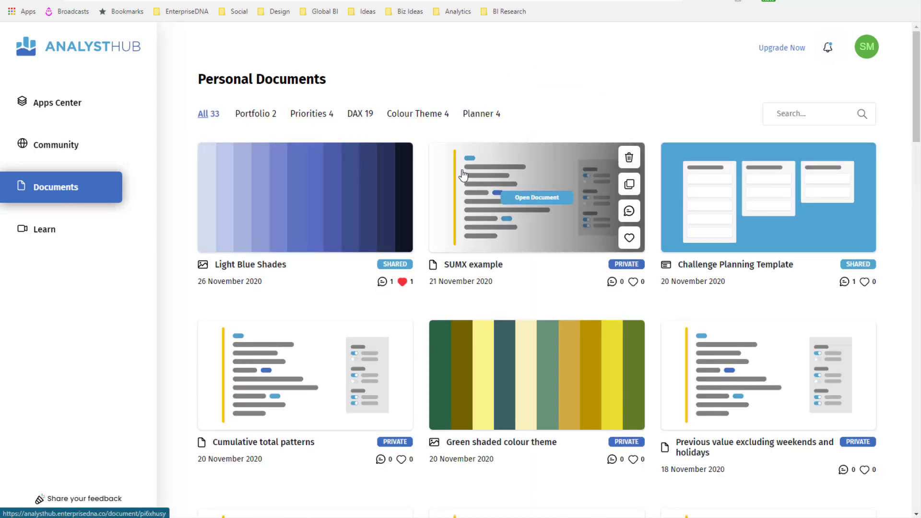
mouse_move(702, 173)
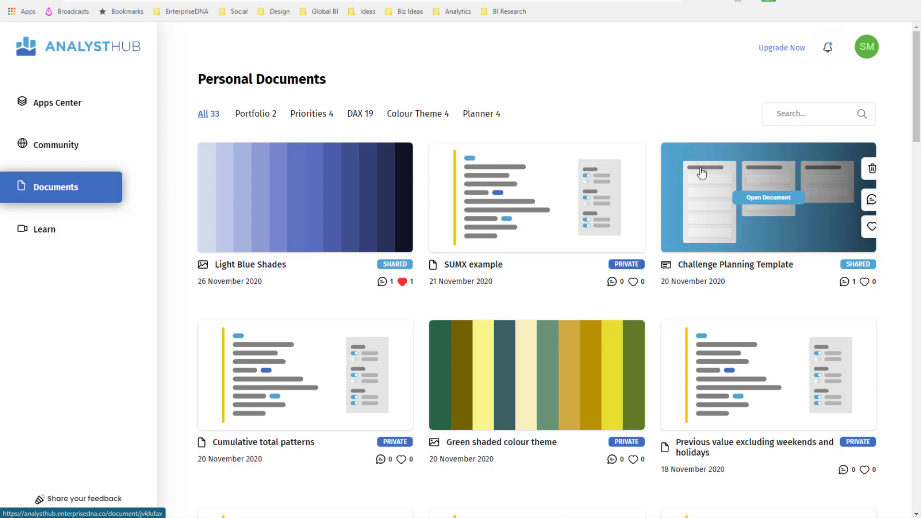
left_click(767, 197)
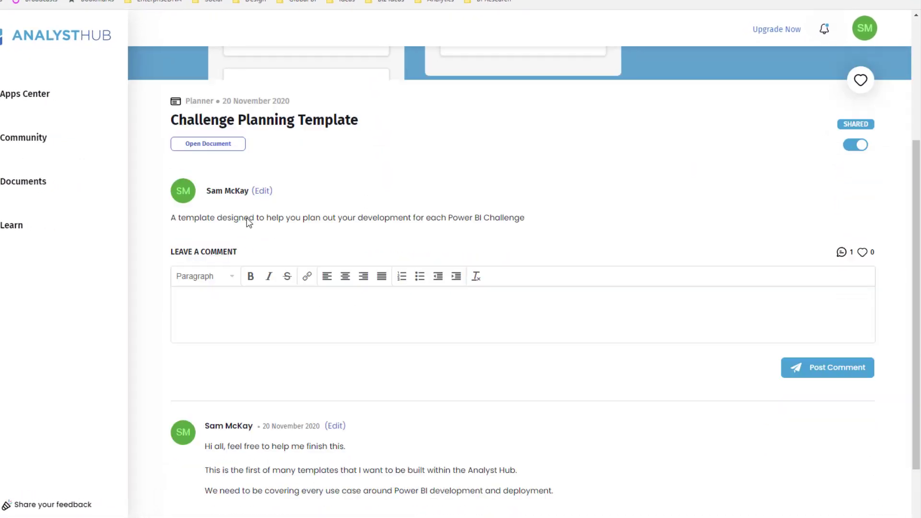
scroll("down", 3)
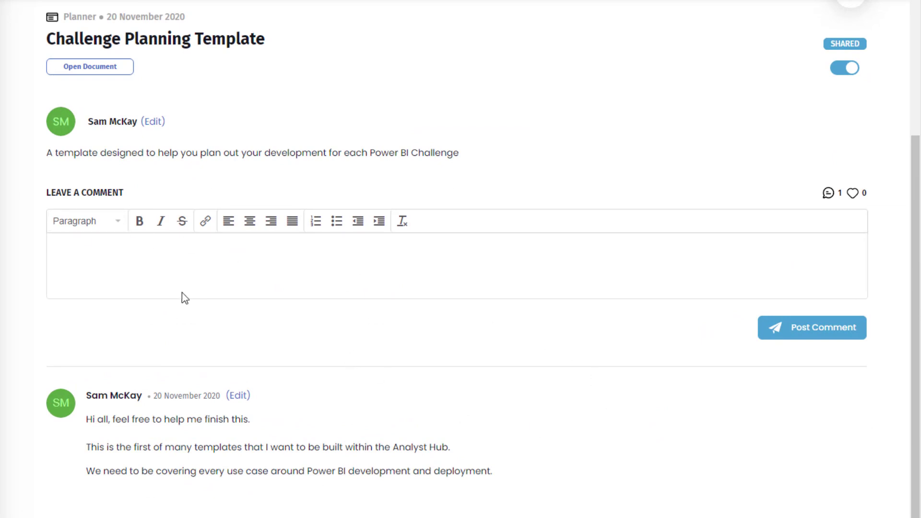
- View the Challenge Planning Template board in Analyst Planner, then return to Personal Documents
left_click(89, 66)
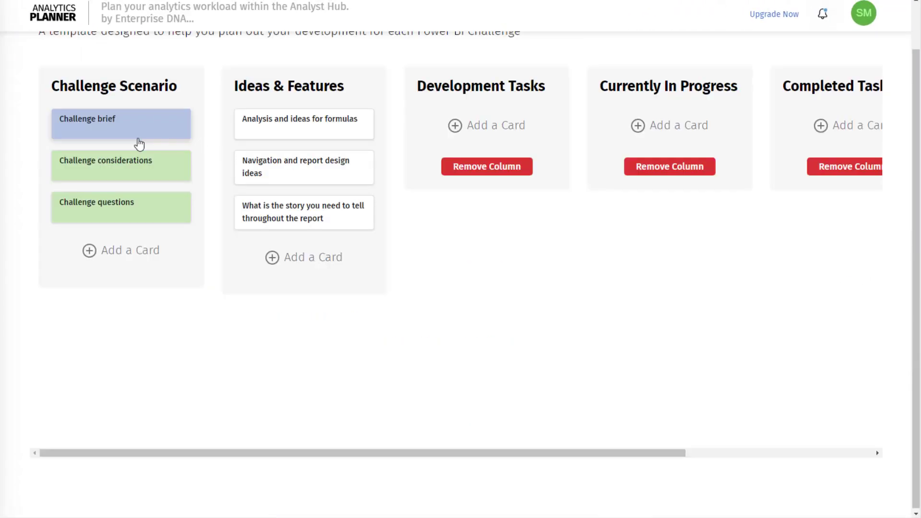
scroll("up", 3)
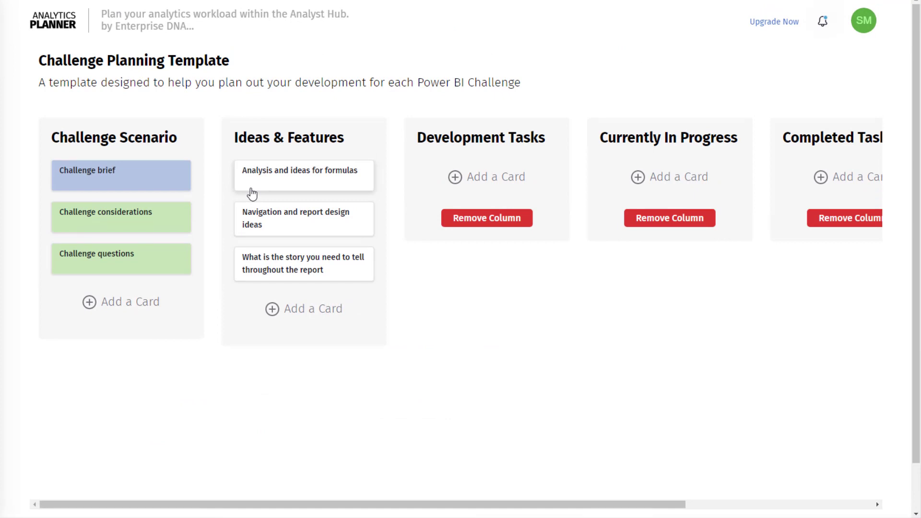
mouse_move(296, 178)
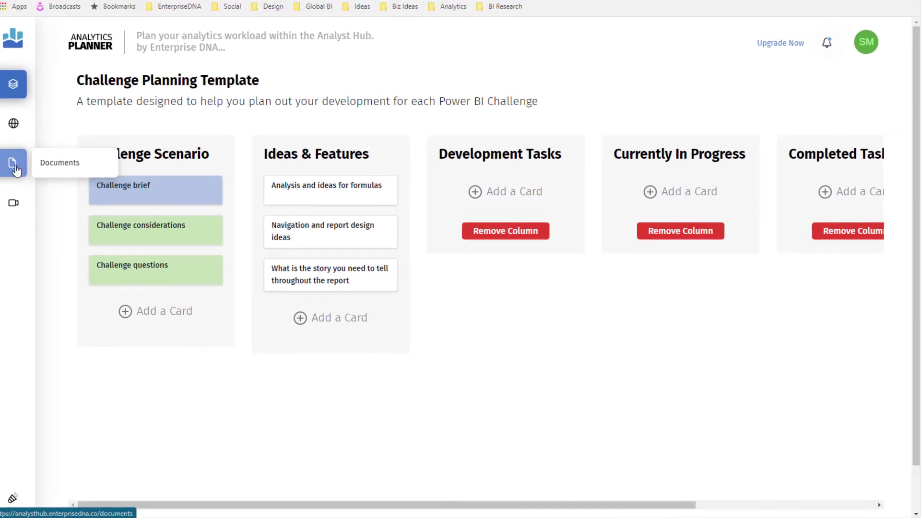
left_click(13, 163)
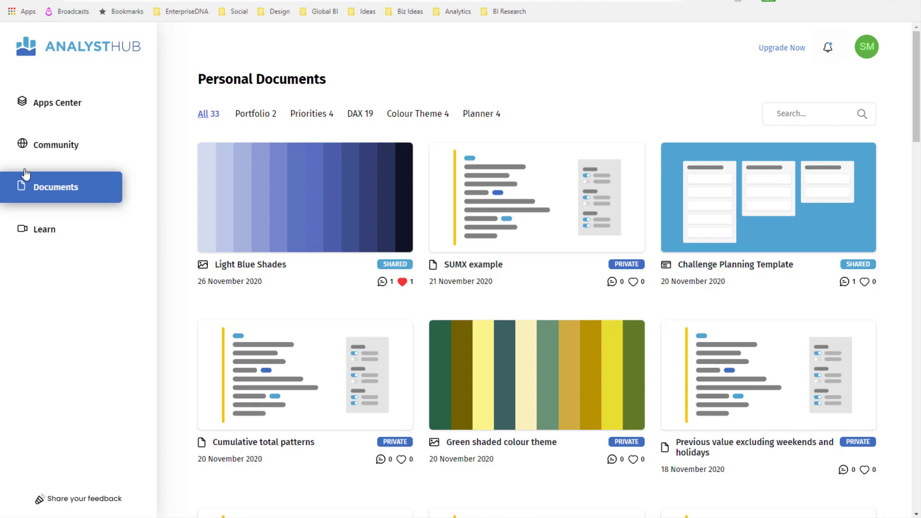
mouse_move(181, 155)
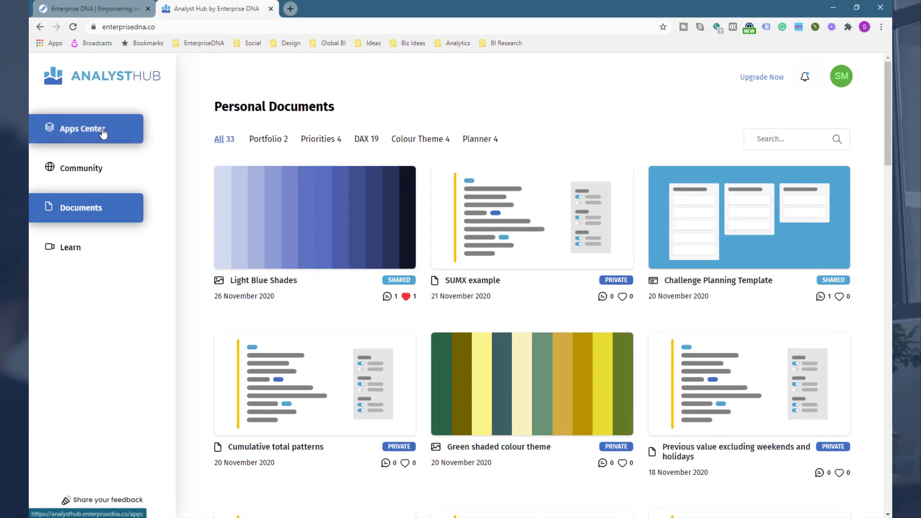
- Show the Apps Center listing apps like DAX Clean Up and Analytics Planner
left_click(86, 128)
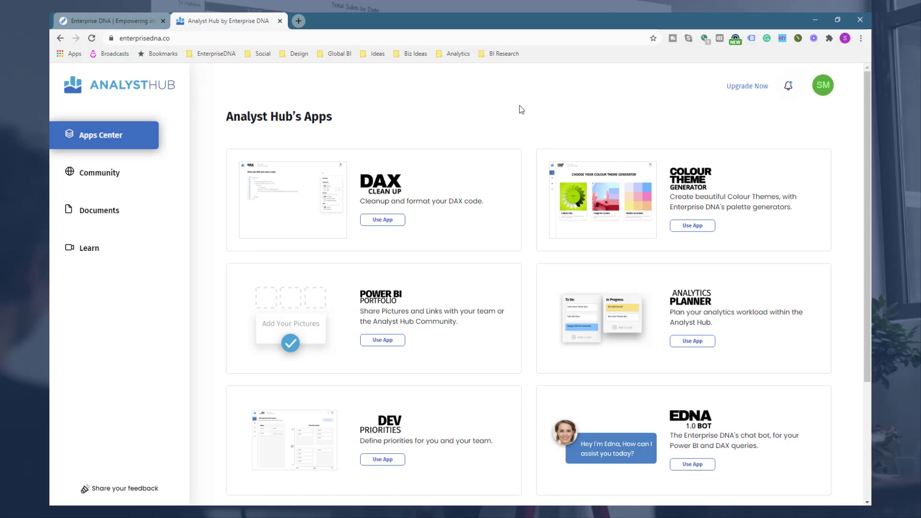
mouse_move(529, 122)
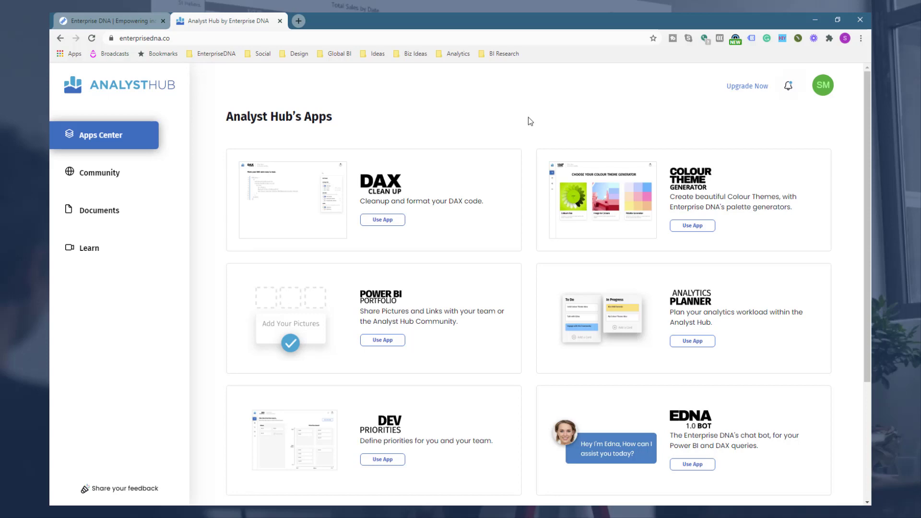